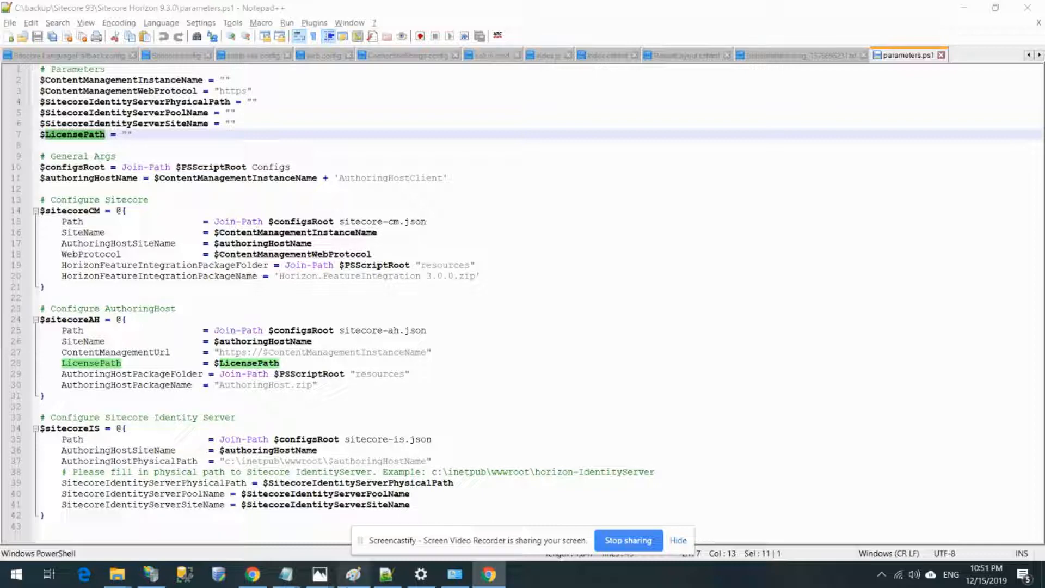
mouse_move(115, 581)
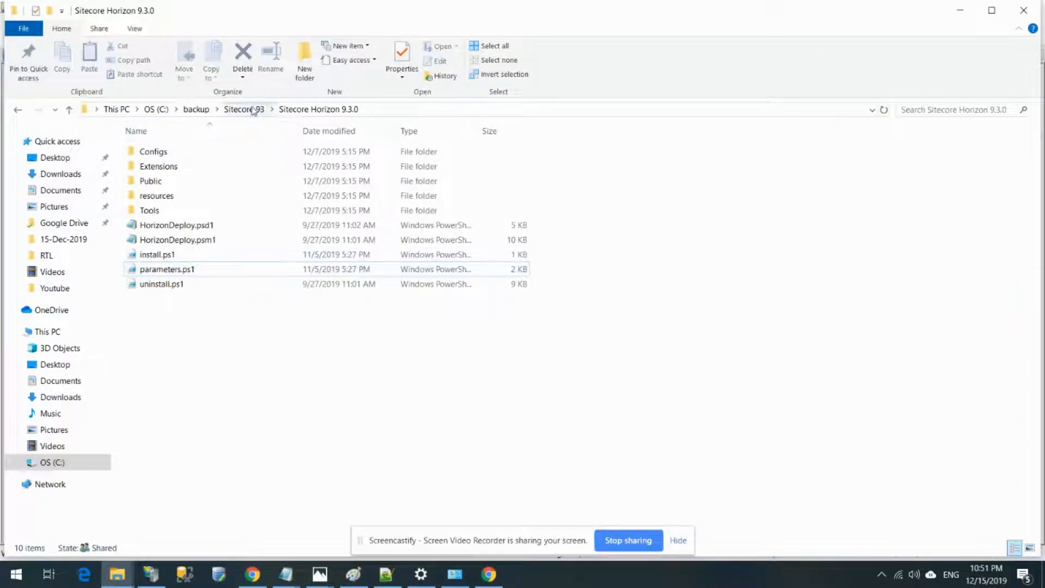
- Go up to Sitecore 93 and show the Sitecore Horizon 9.3.0 folder contents
click(244, 109)
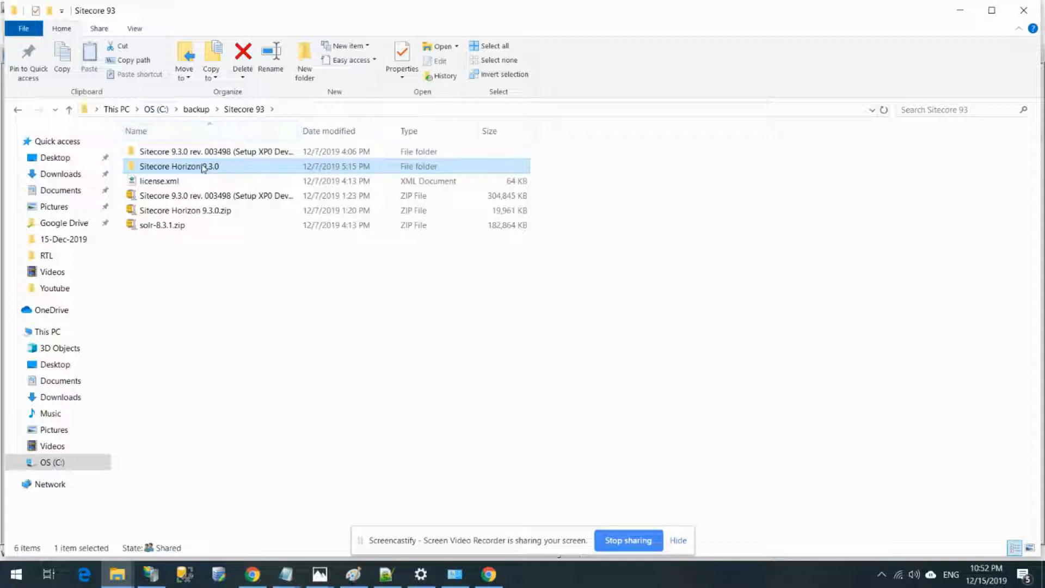
double_click(179, 167)
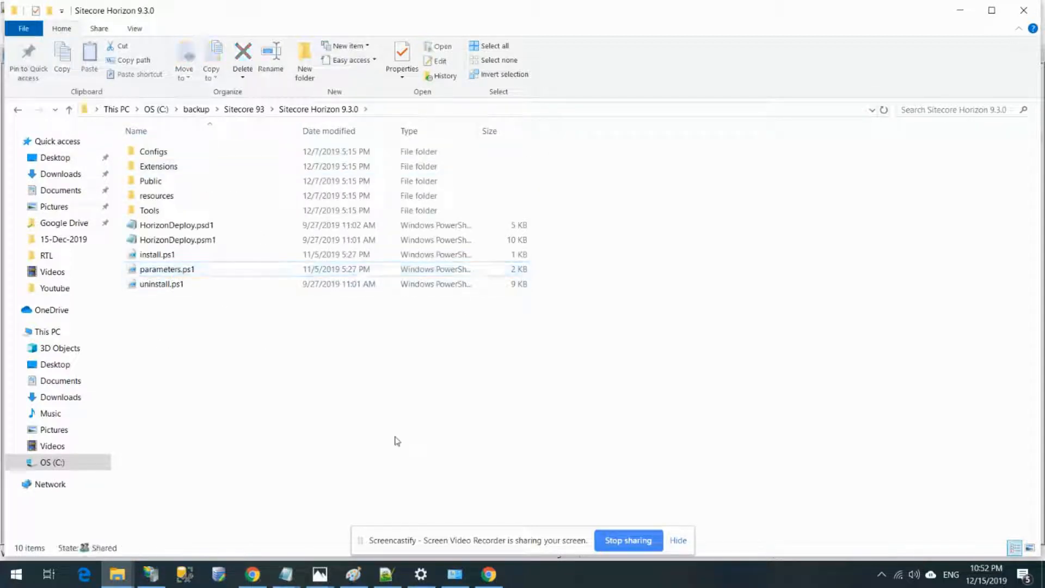
- Load parameters.ps1 in Notepad++, then bring up Programs and Features
double_click(168, 270)
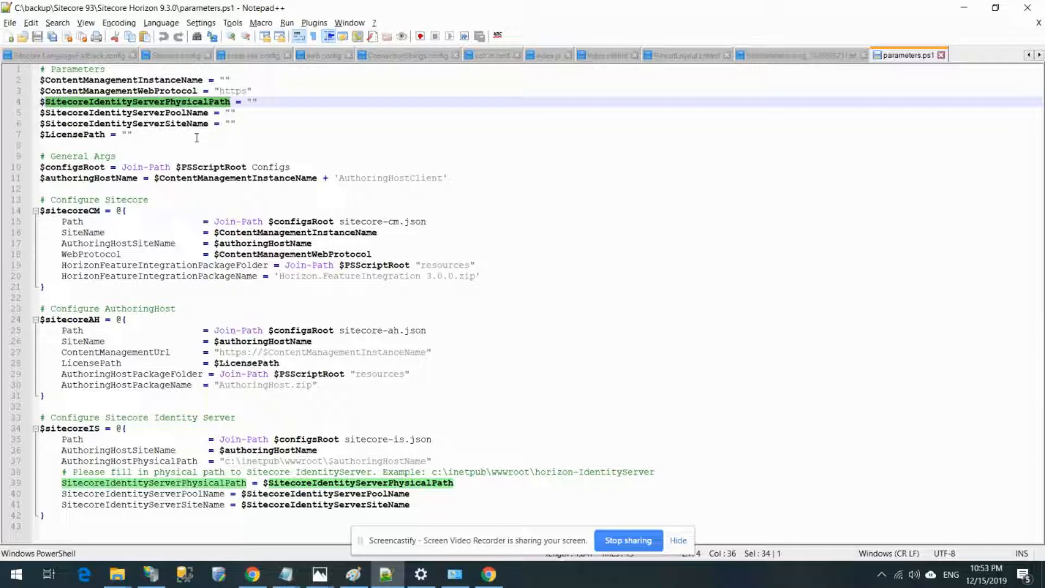
mouse_move(444, 548)
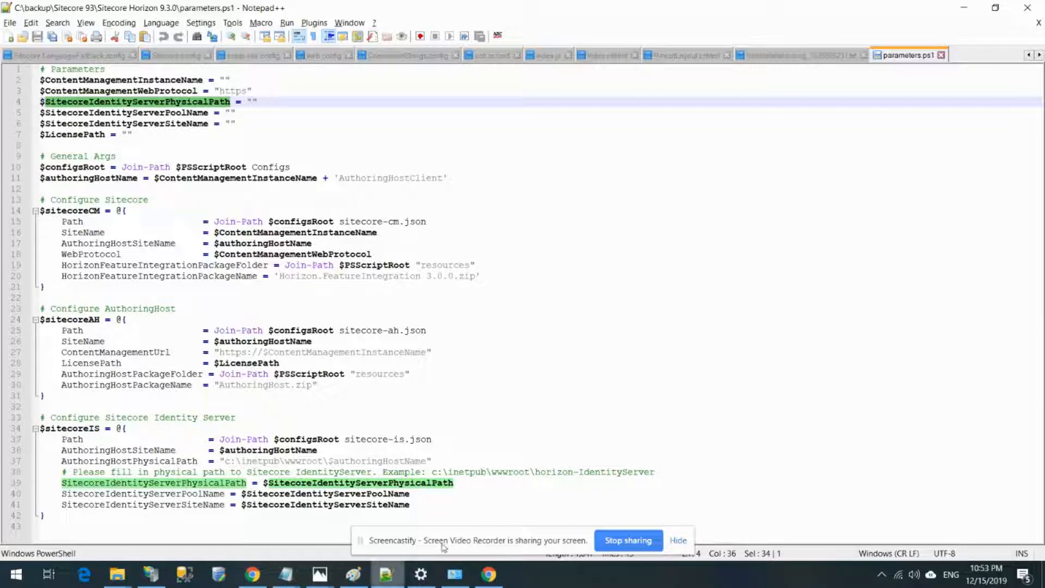
click(452, 575)
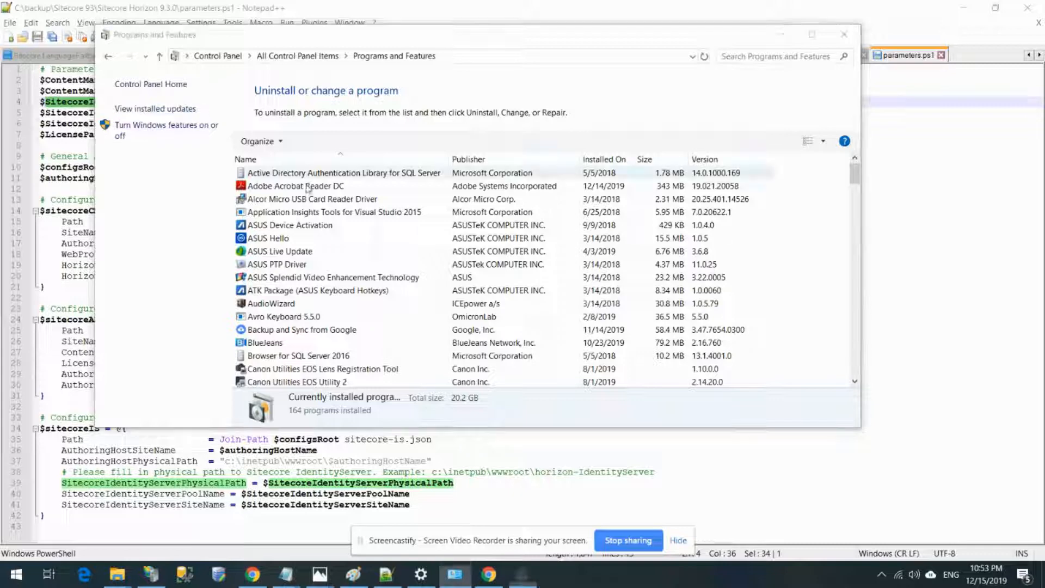
- Enable IIS WebSocket Protocol under Application Development Features and apply the Windows features
click(161, 124)
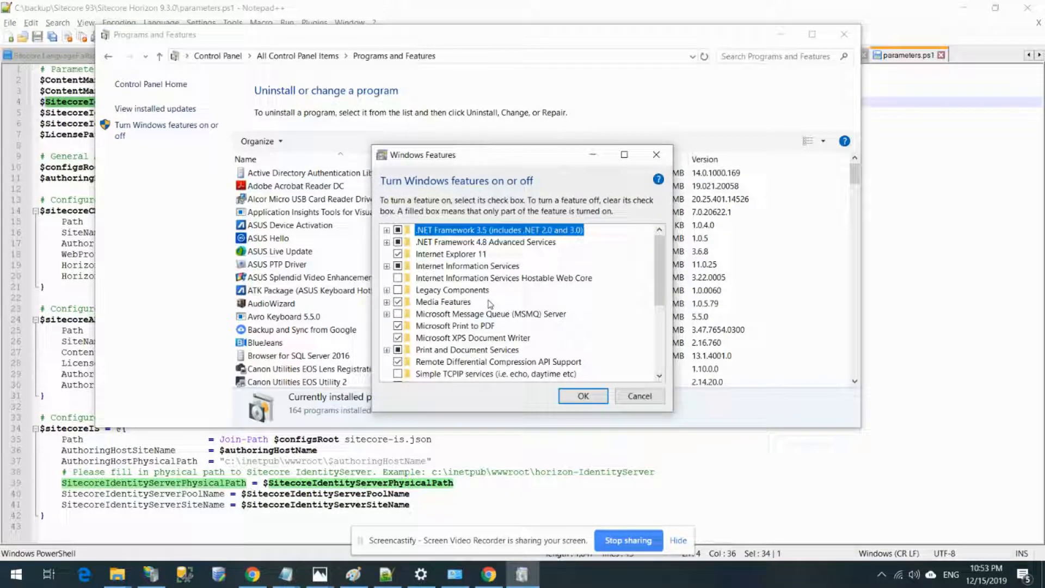
mouse_move(466, 265)
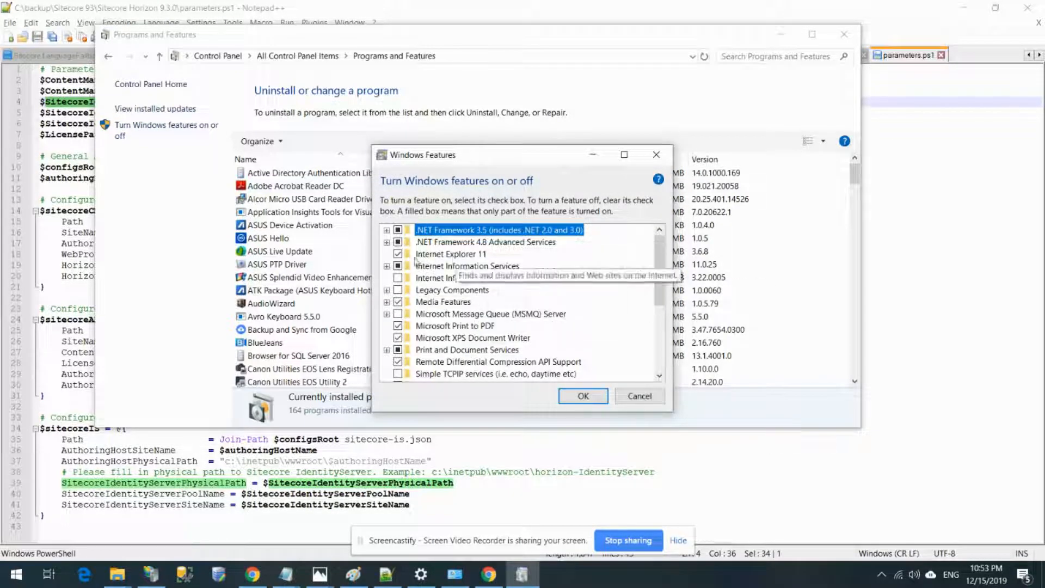
click(386, 266)
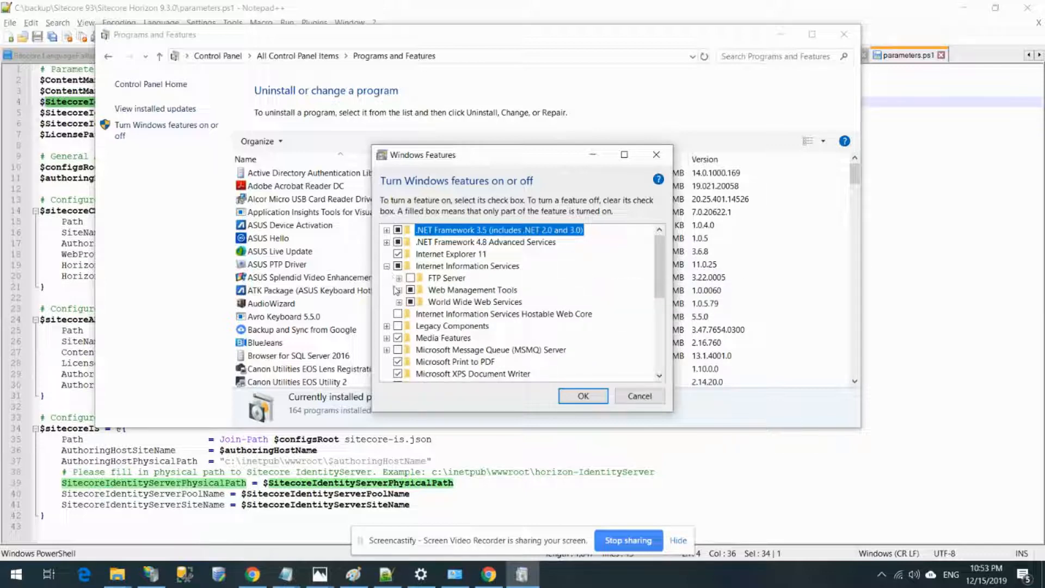
click(397, 302)
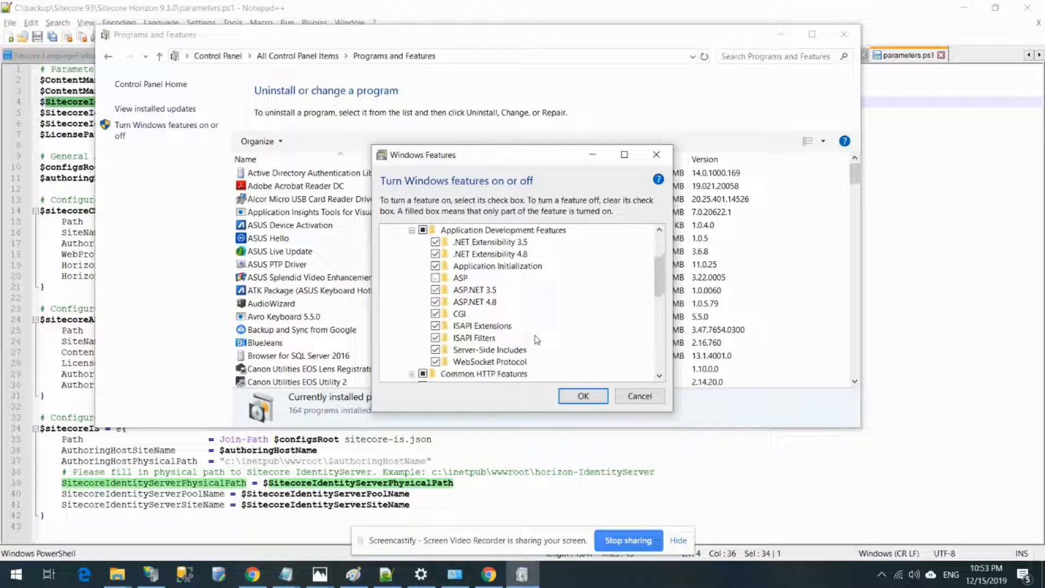
click(490, 362)
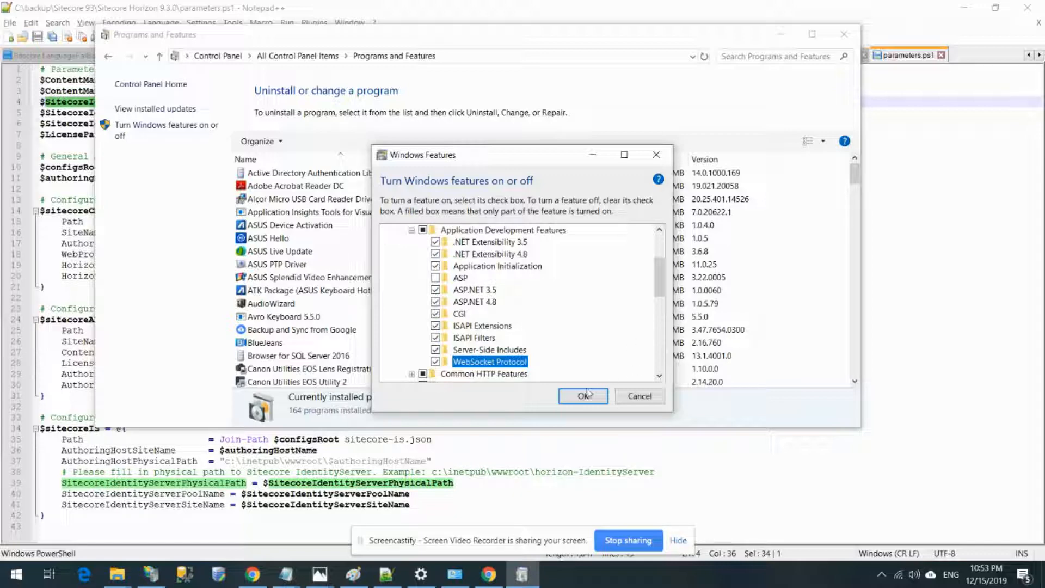
click(583, 396)
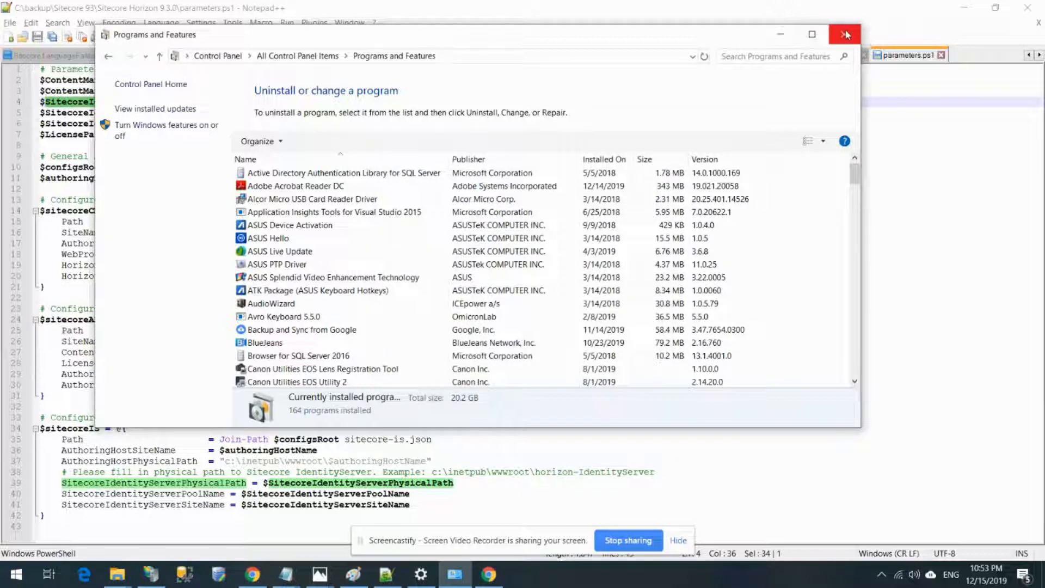
- Close the programs window and return to ContentManagementInstanceName in parameters.ps1
click(843, 34)
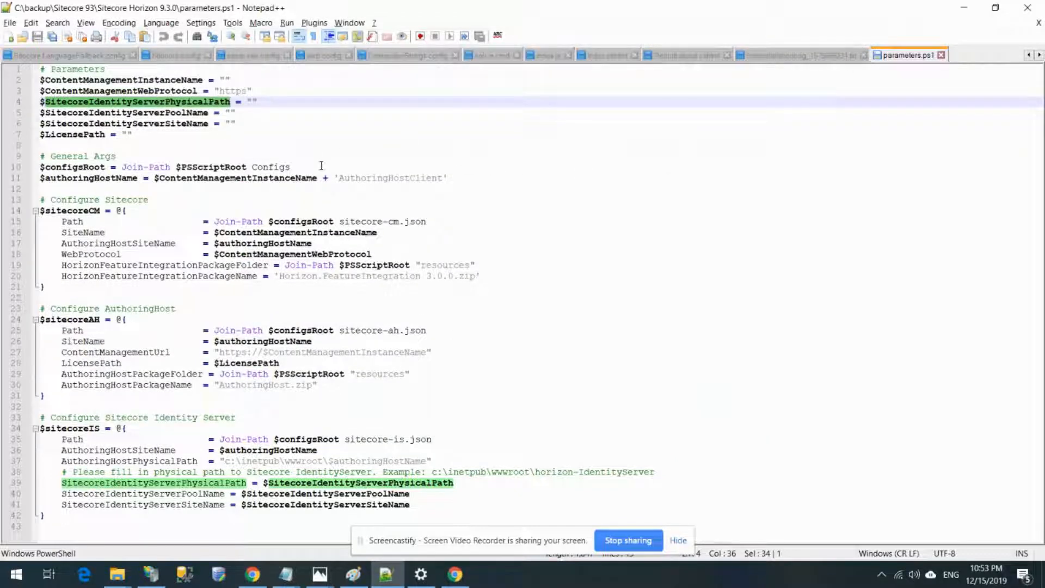
click(228, 79)
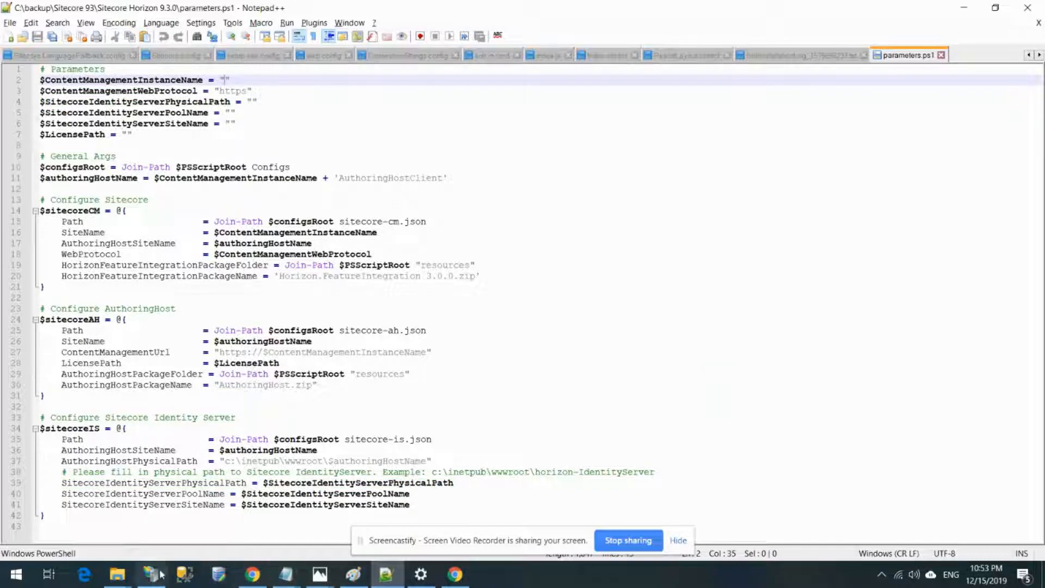
click(148, 574)
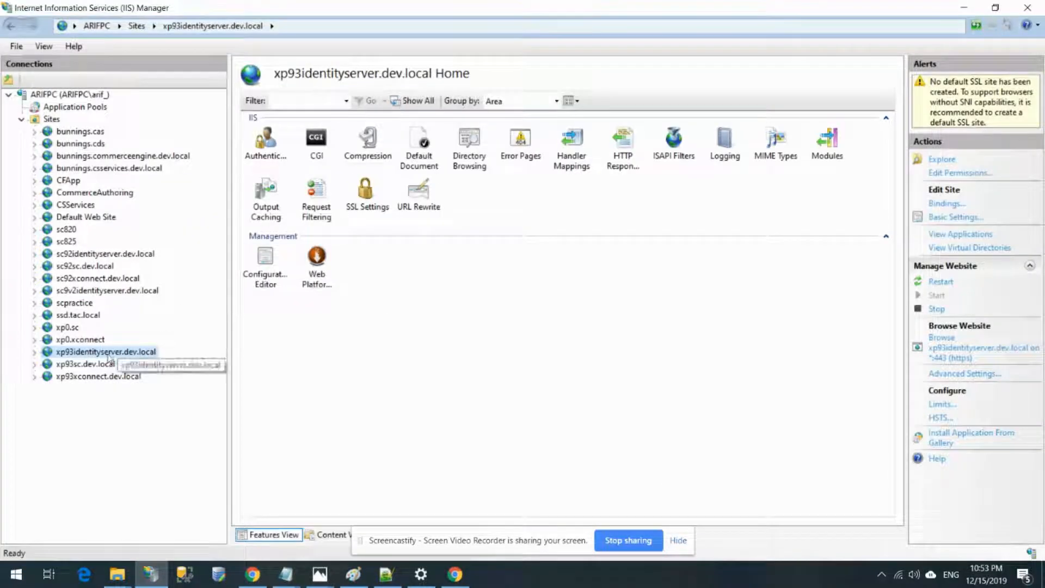
click(78, 364)
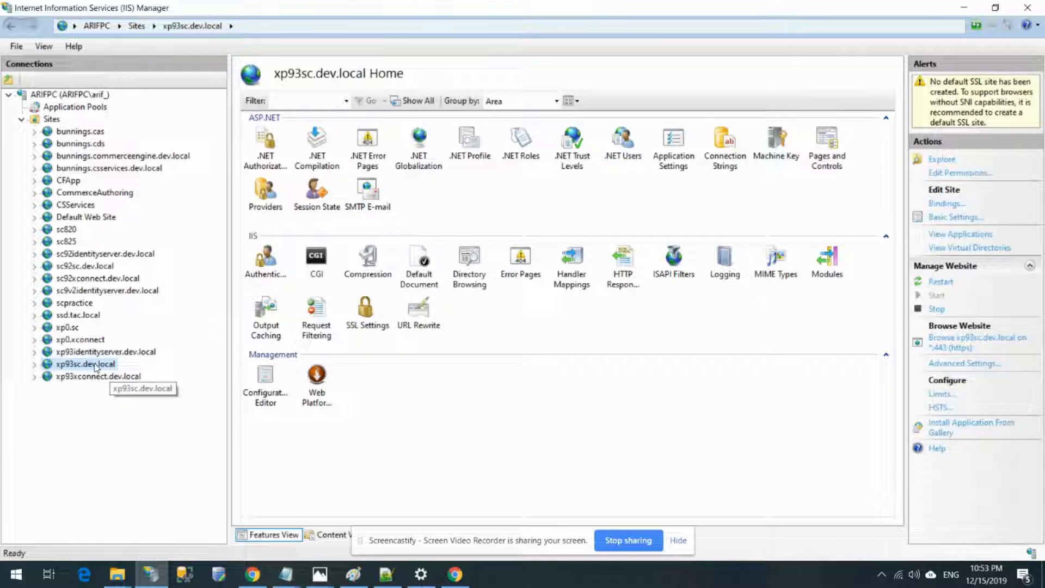
right_click(81, 363)
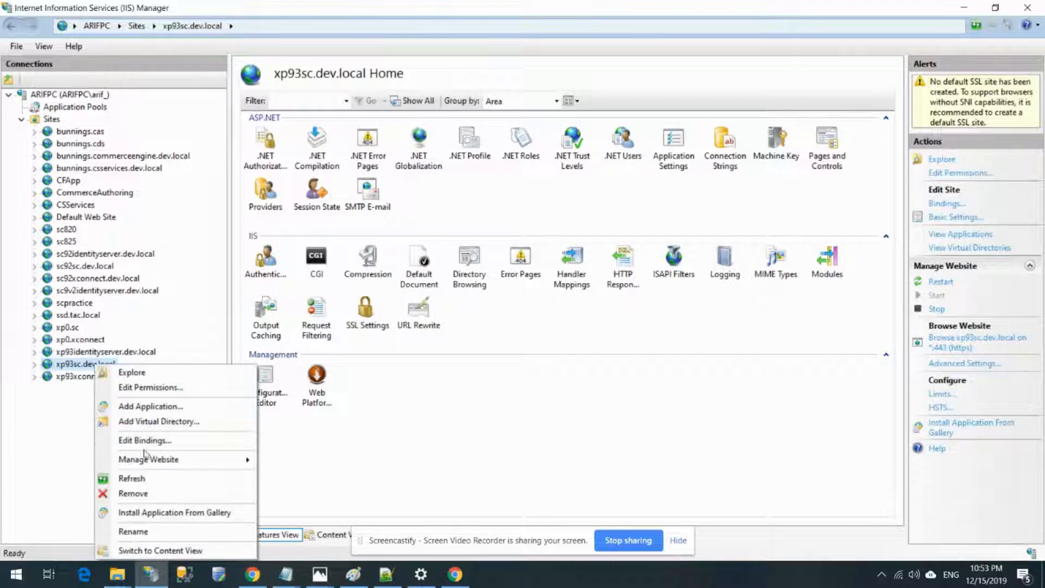
mouse_move(987, 163)
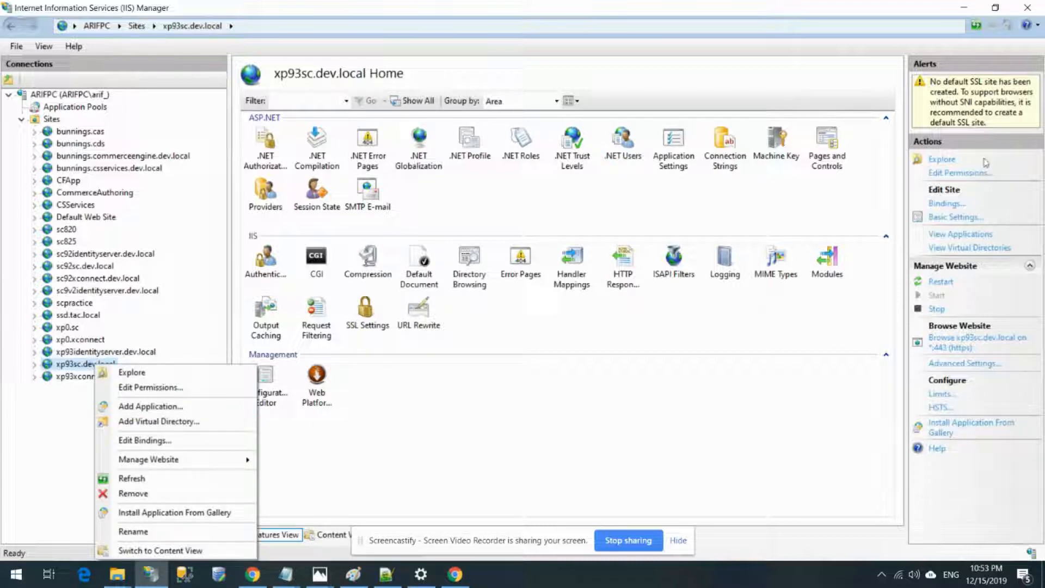
click(143, 440)
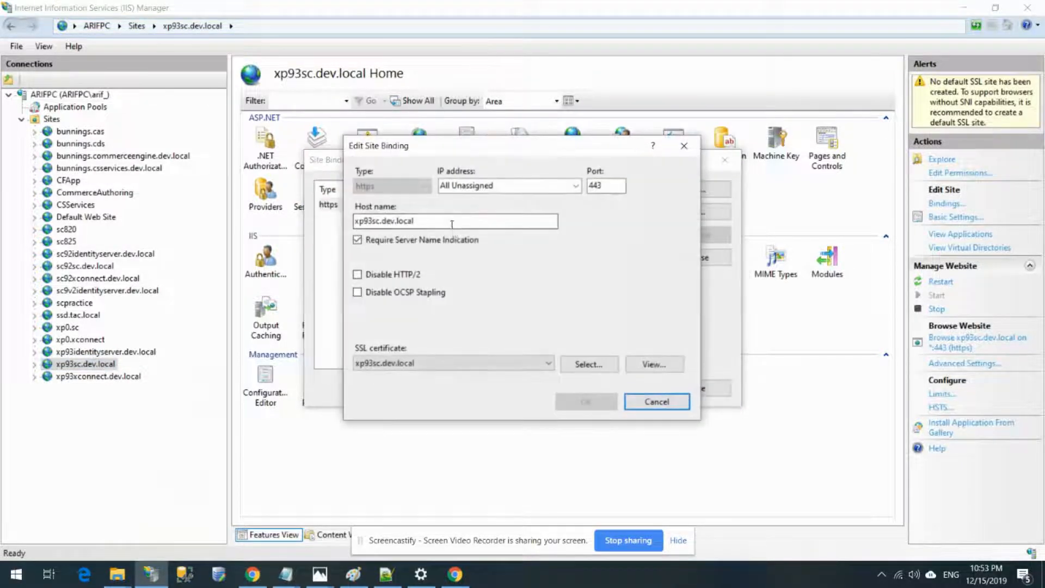
triple_click(453, 221)
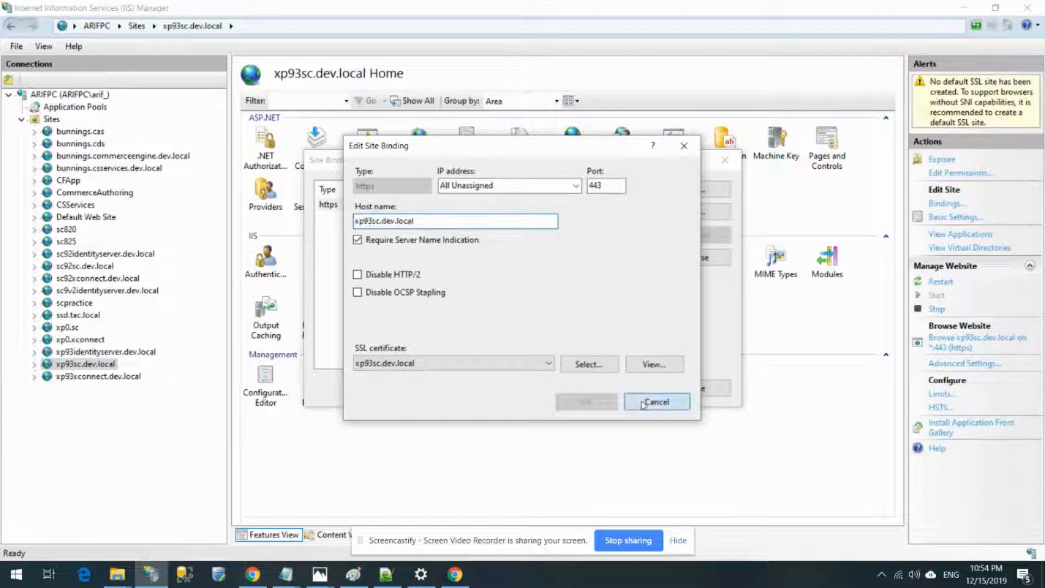
click(388, 575)
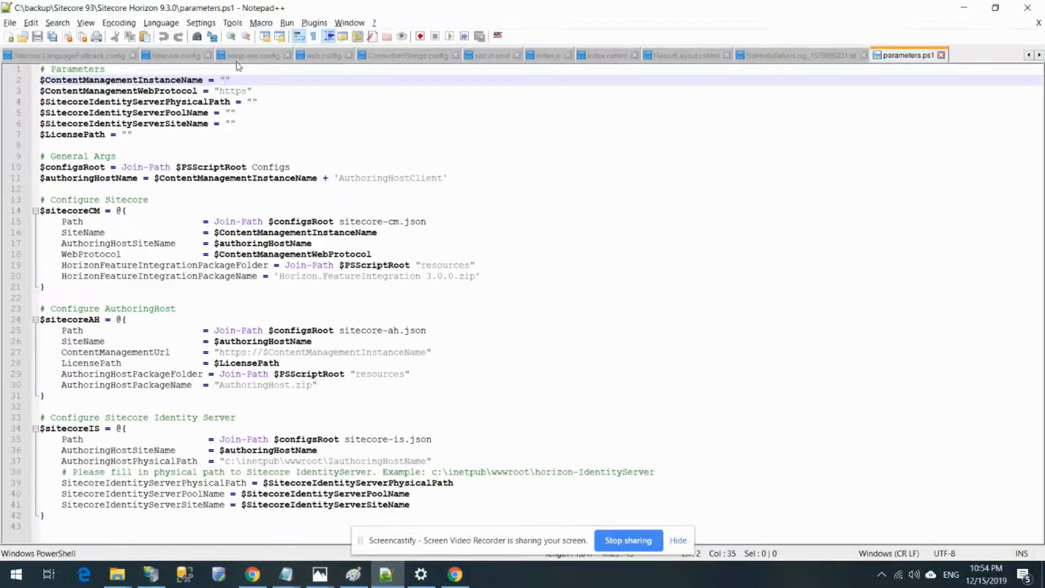
- Set ContentManagementInstanceName to xp93sc.dev.local and check the identity server site in IIS
text(xp93sc.dev.local)
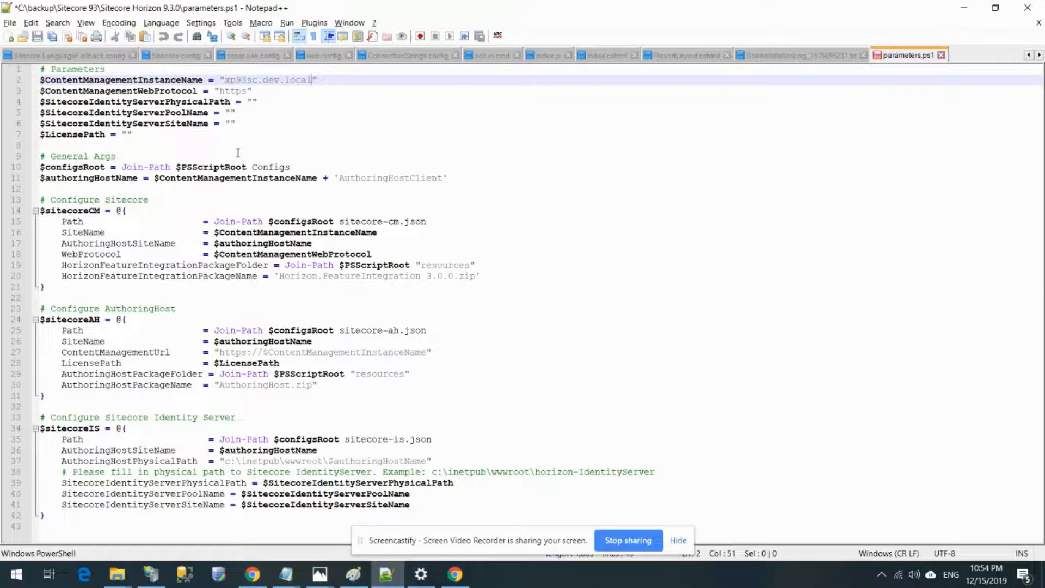
double_click(126, 102)
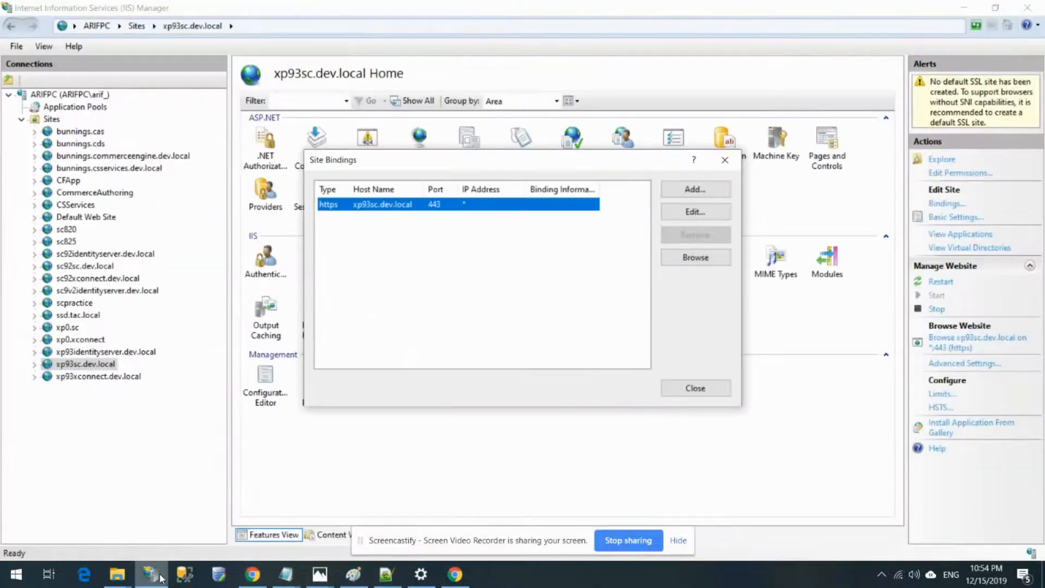
click(694, 387)
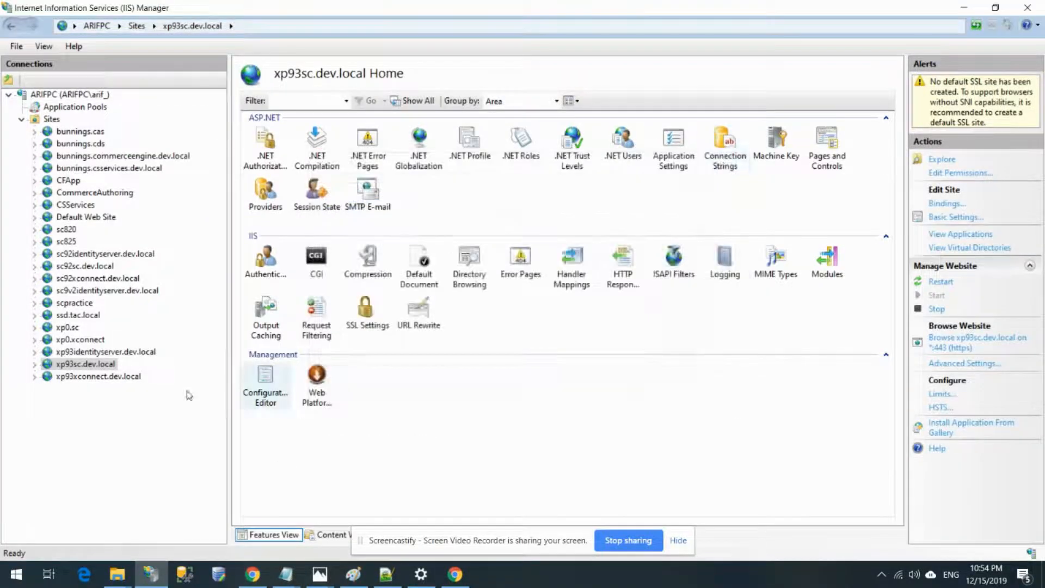
- Set SitecoreIdentityServerPhysicalPath to C:\inetpub\wwwroot\xp93identityserver.dev.local from its wwwroot folder
click(104, 352)
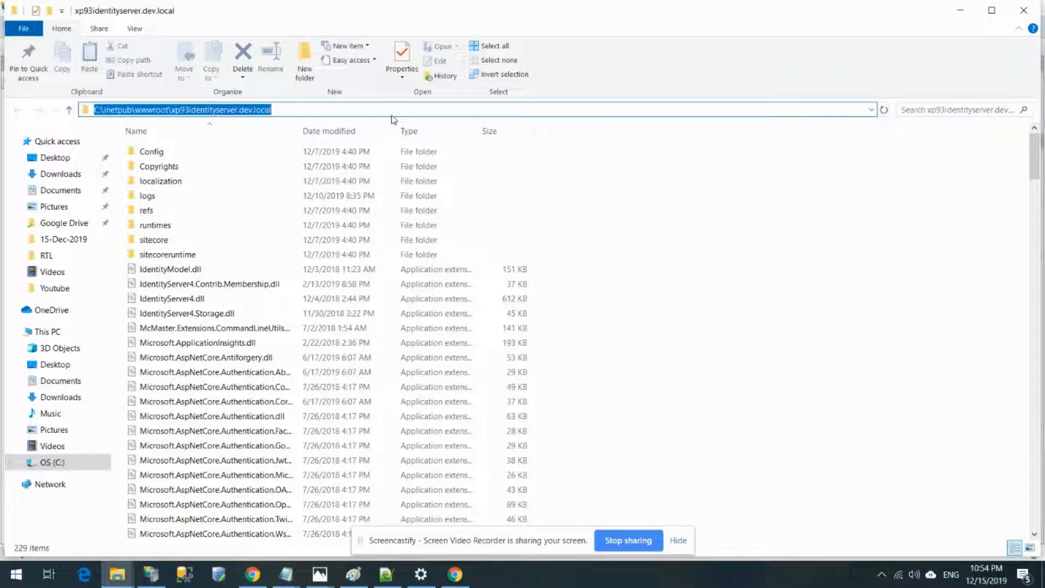
mouse_move(98, 381)
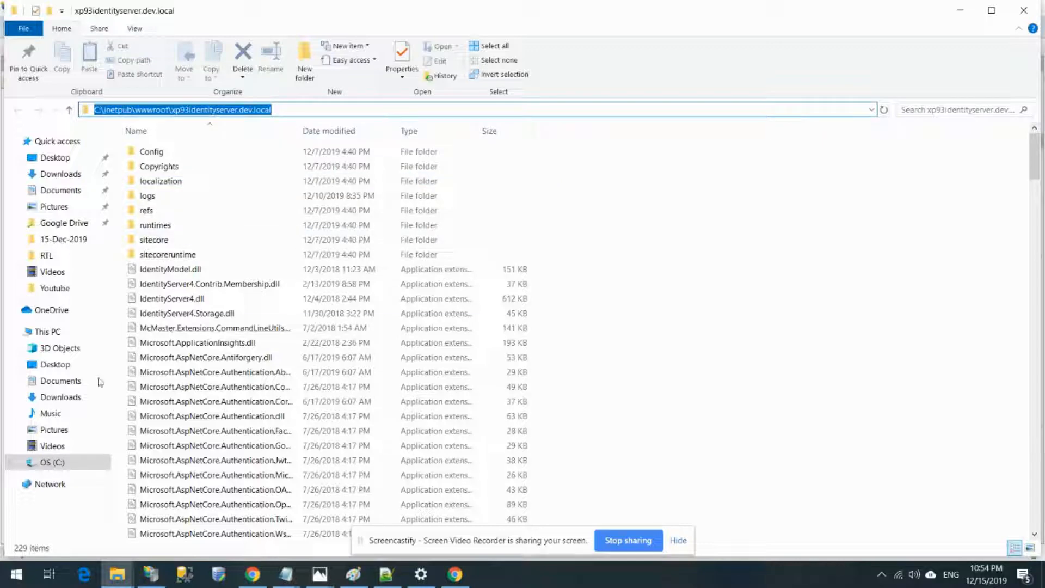
click(384, 574)
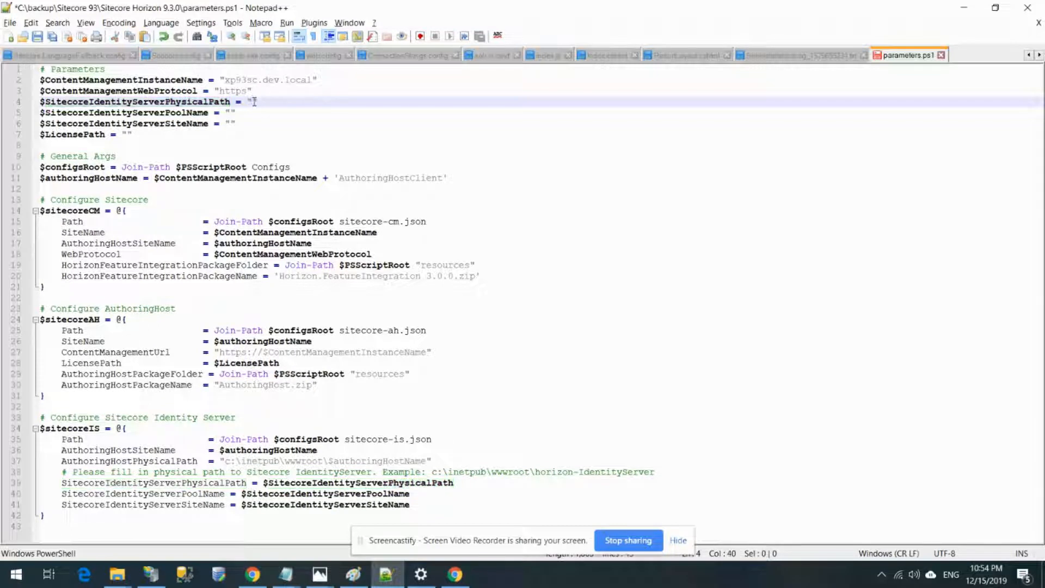
text(C:\inetpub\wwwroot\xp93identityserver.dev.local)
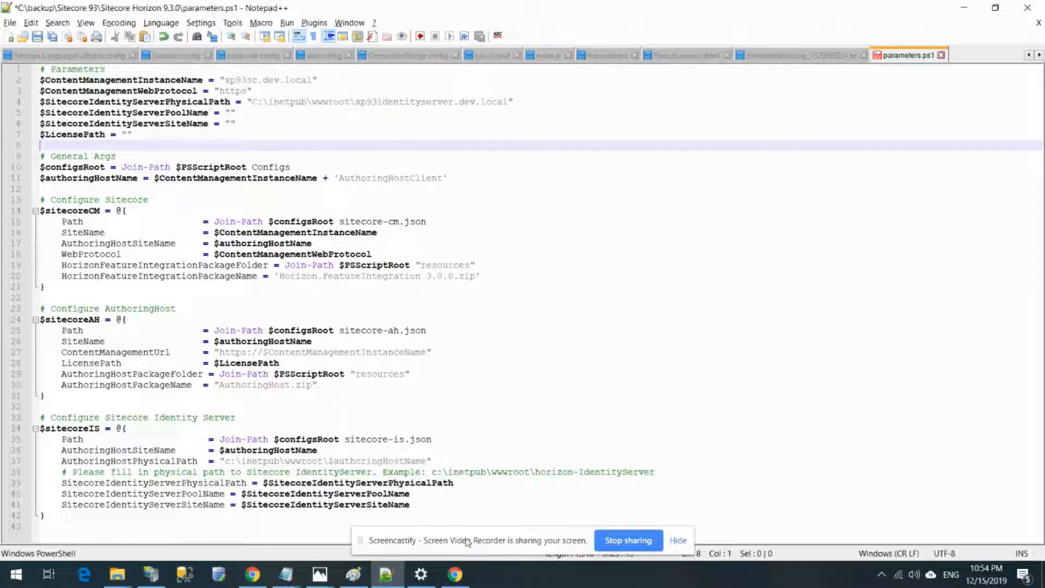
click(145, 573)
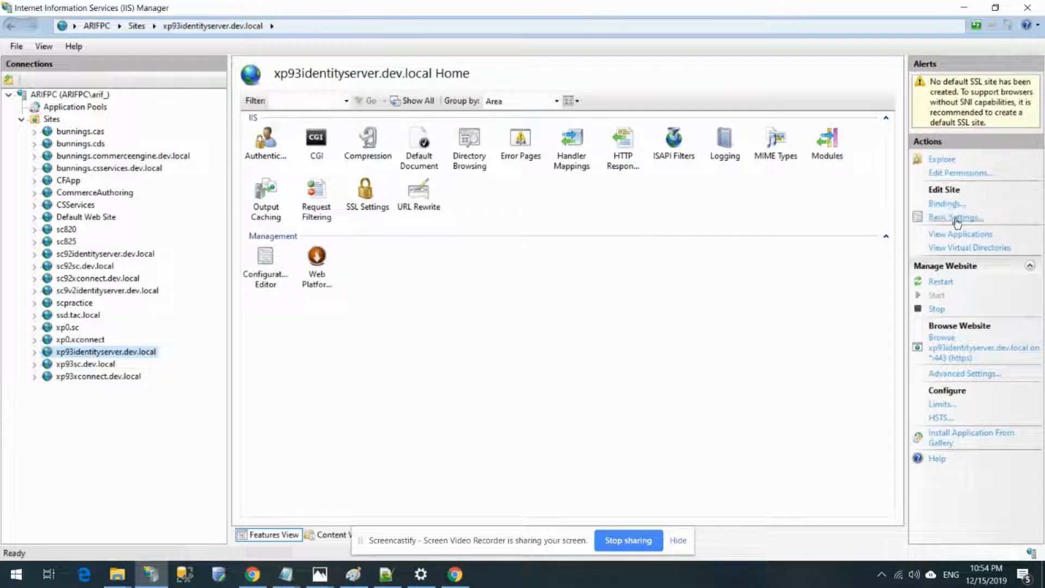
click(956, 216)
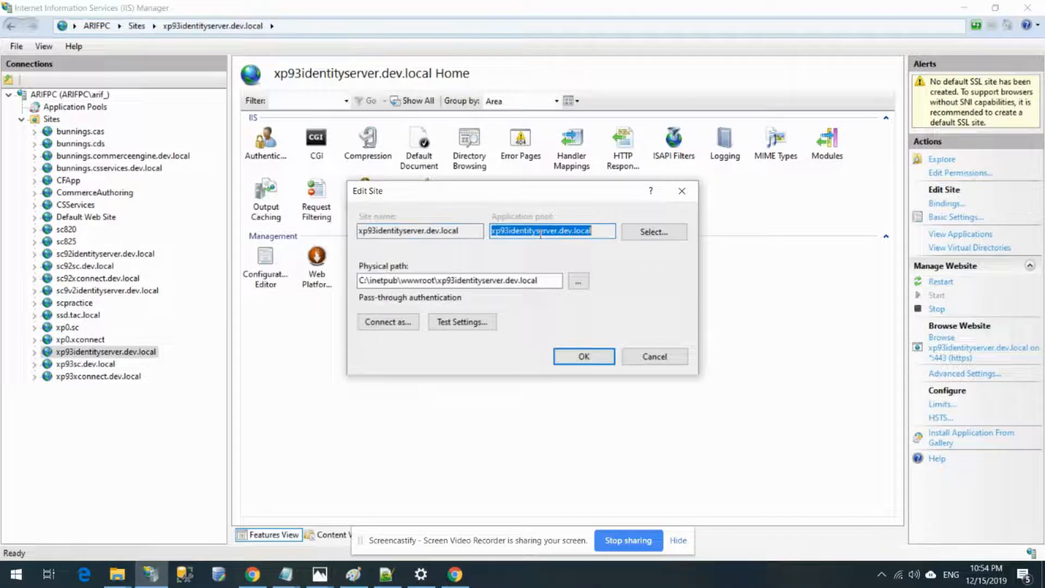
click(388, 574)
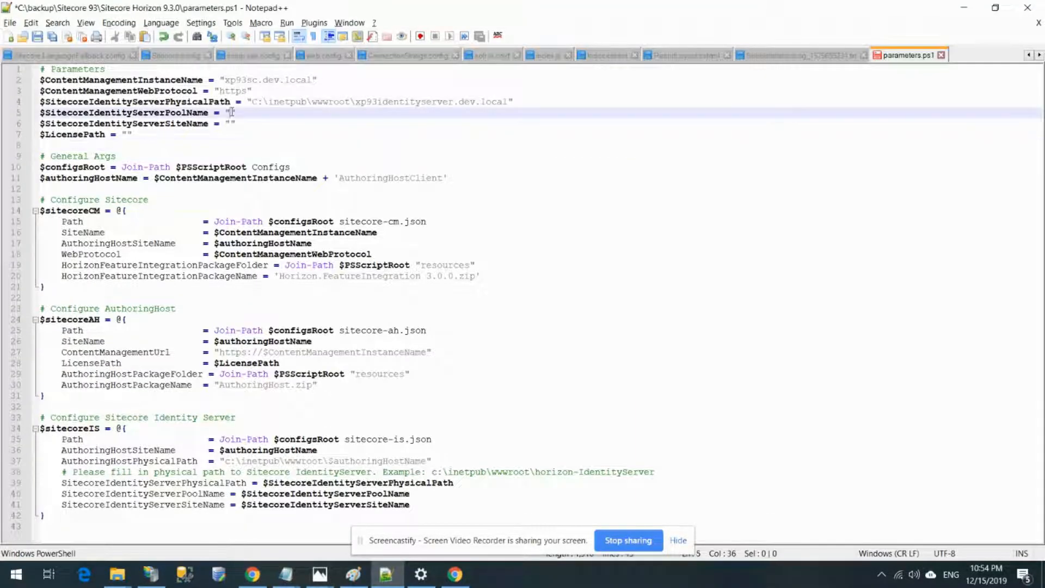
- Set SitecoreIdentityServerPoolName and SitecoreIdentityServerSiteName both to xp93identityserver.dev.local
text(xp93identityserver.dev.local)
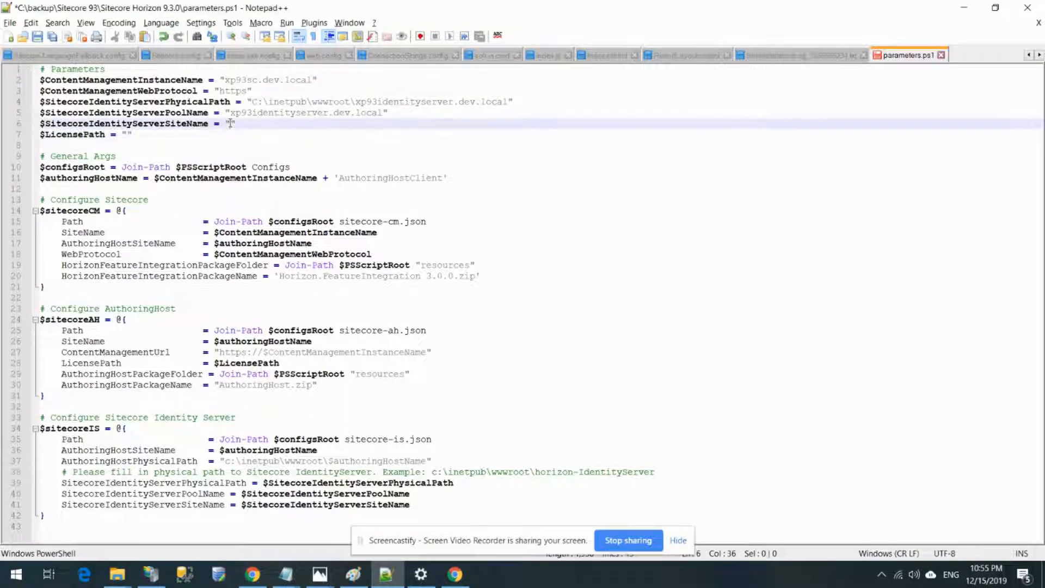
text(xp93identityserver.dev.local)
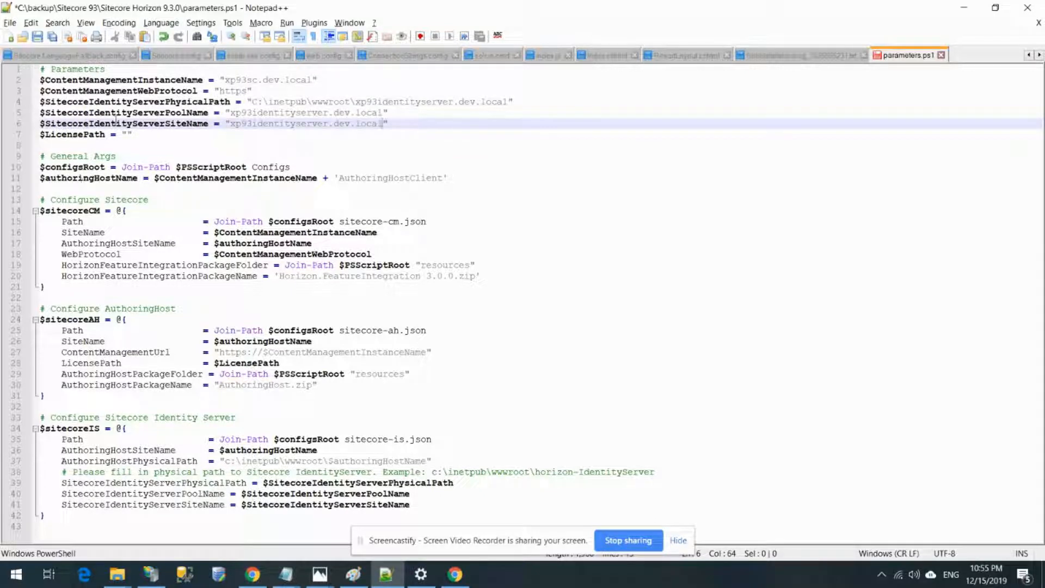
mouse_move(112, 579)
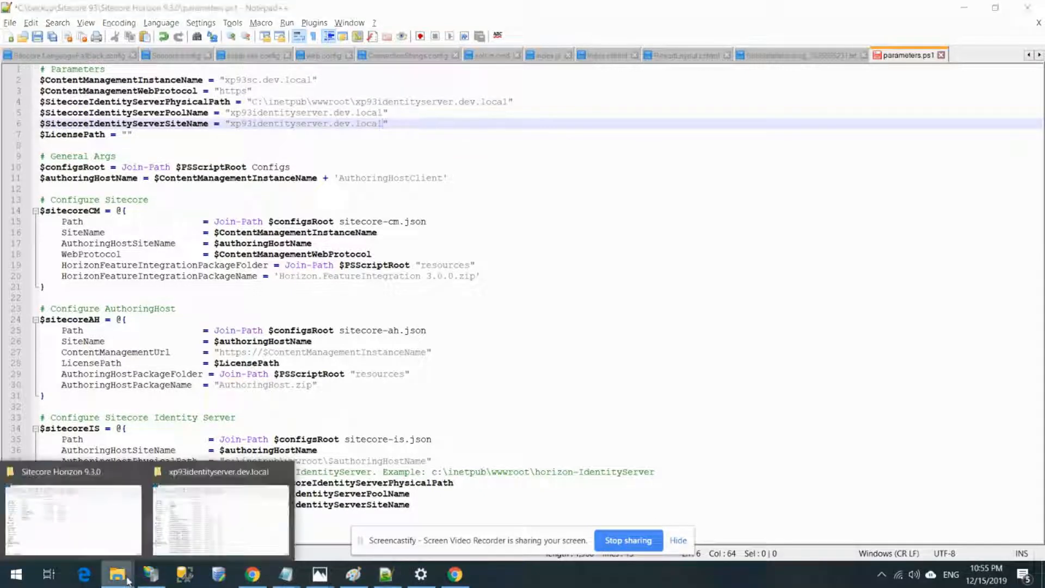
click(63, 524)
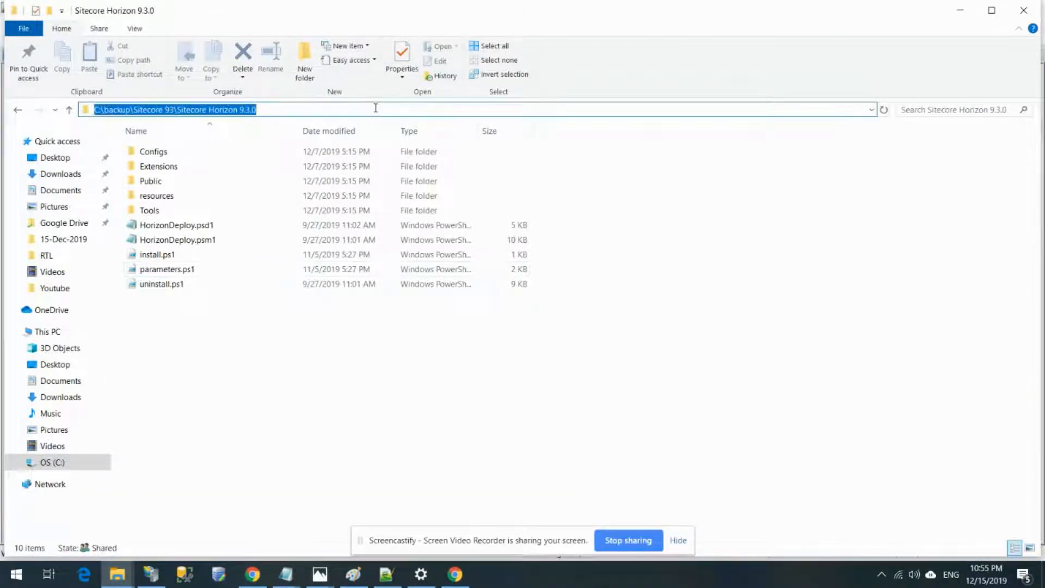
- Enter the Horizon folder path C:\backup\Sitecore 93\Sitecore Horizon 9.3.0\ as a starting value
double_click(163, 269)
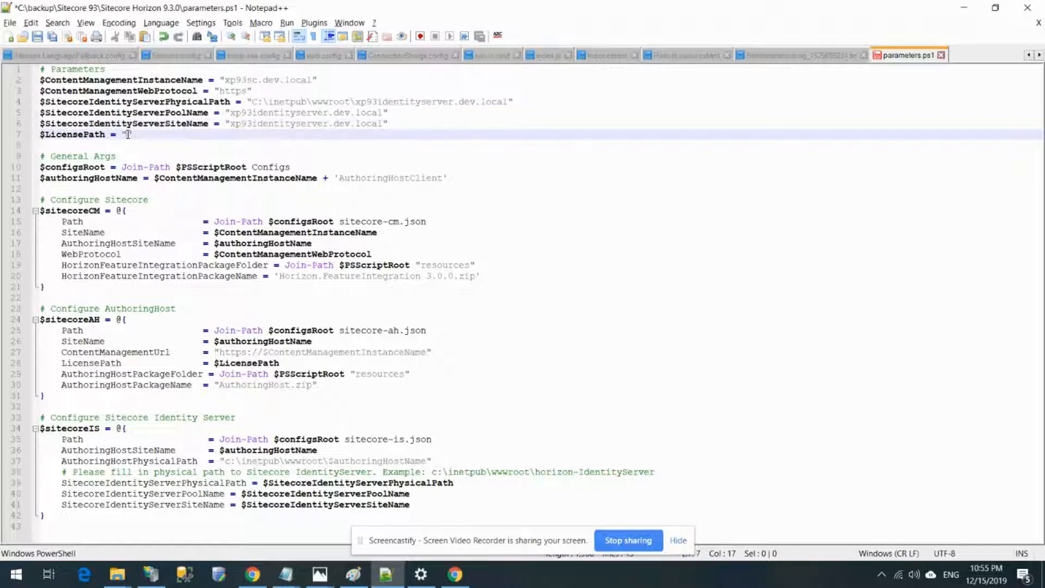
text(C:\backup\Sitecore 93\Sitecore Horizon 9.3.0\)
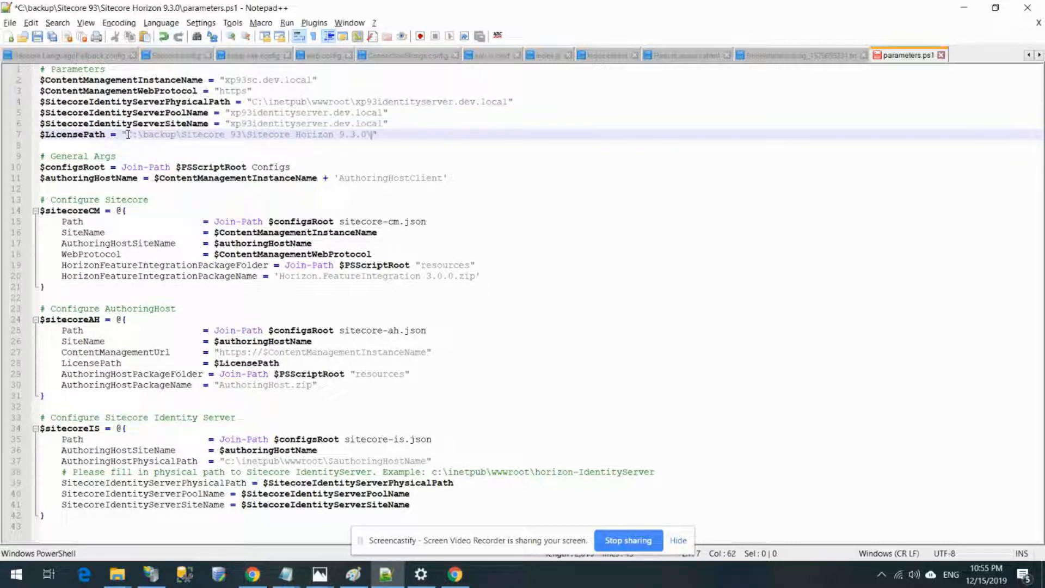
click(116, 574)
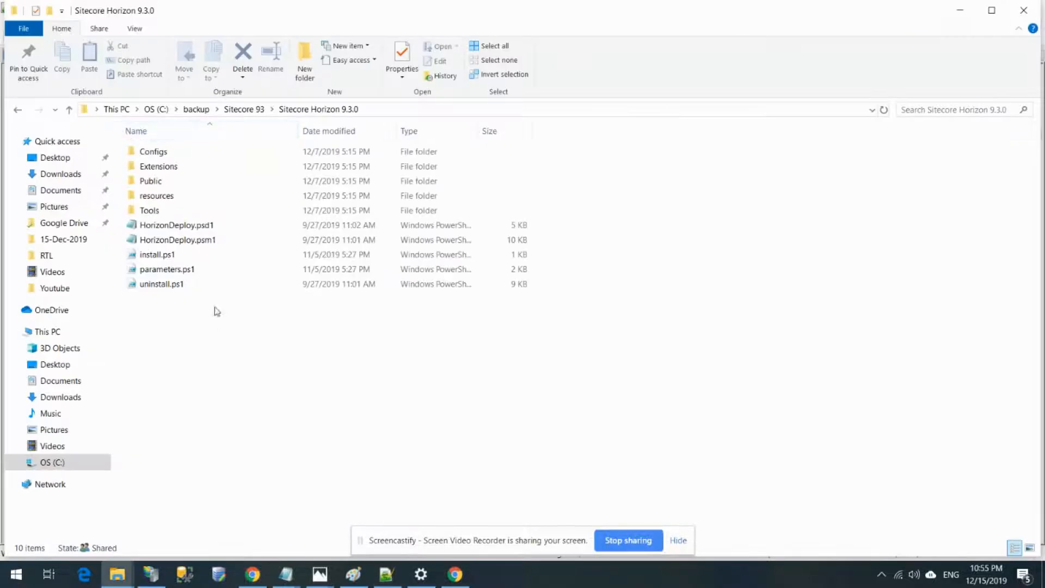
- Locate license.xml under Sitecore 93 and point LicensePath to C:\backup\Sitecore 93\license.xml
click(159, 255)
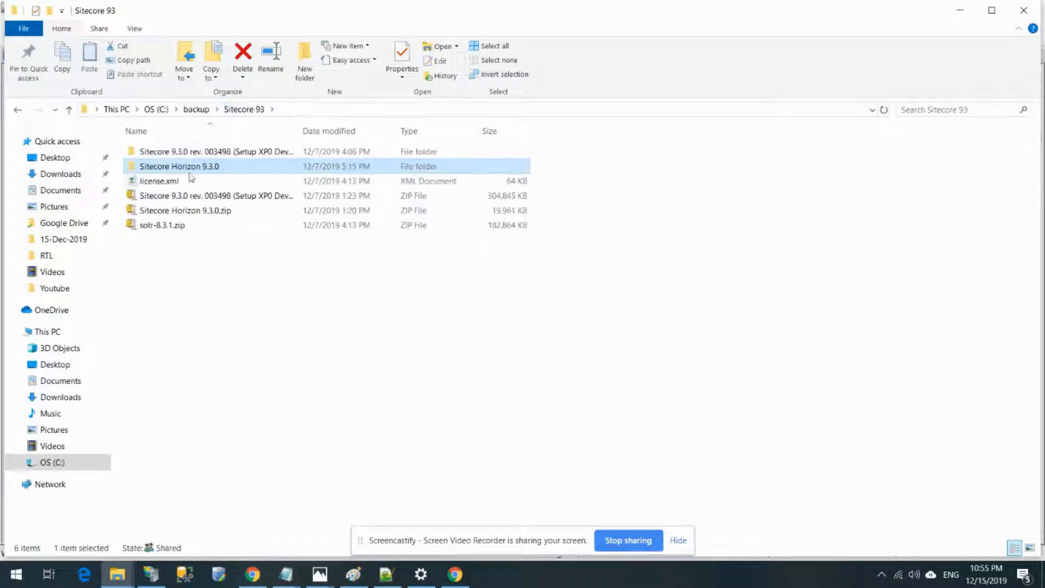
click(157, 181)
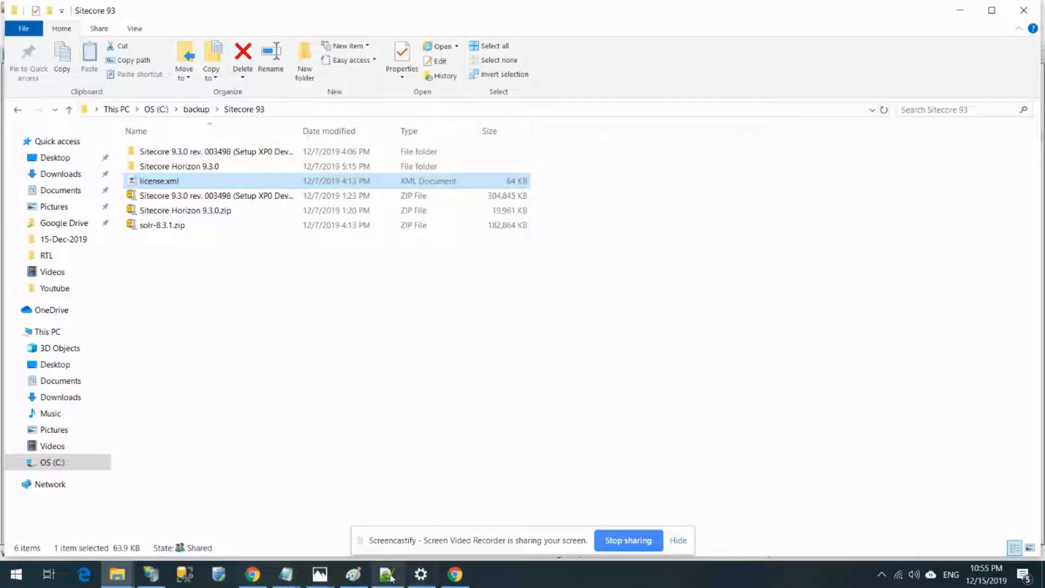
click(390, 574)
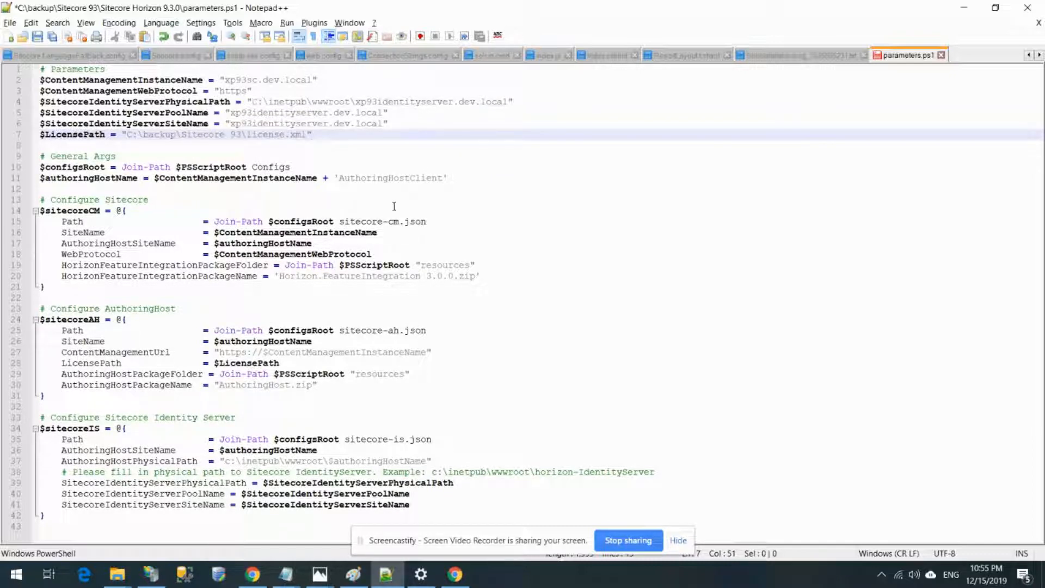
mouse_move(425, 315)
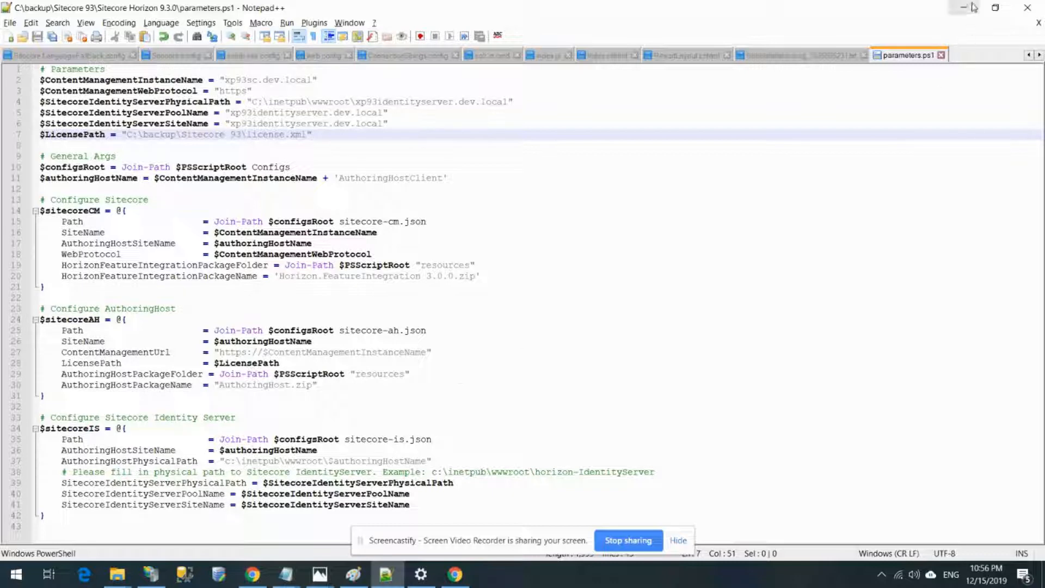
- Show the Sitecore Horizon 9.3.0 folder with install.ps1 and search Start for Windows PowerShell
click(114, 575)
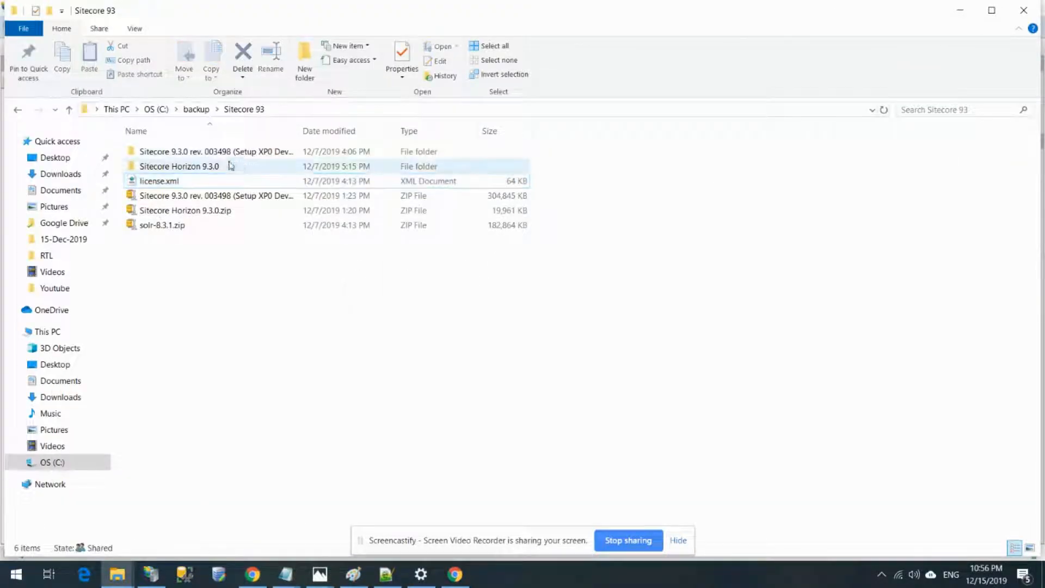
double_click(180, 165)
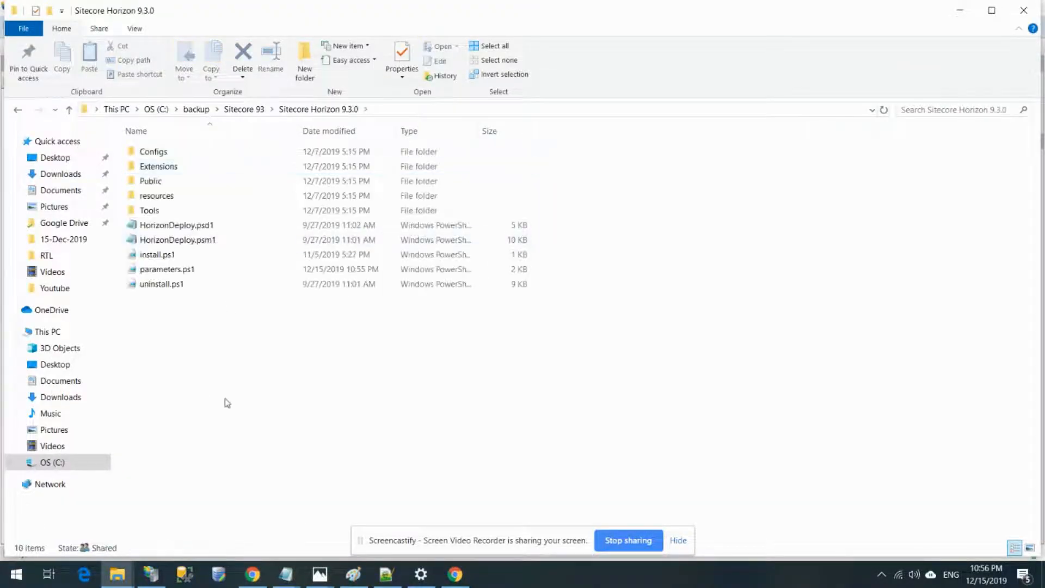
click(158, 255)
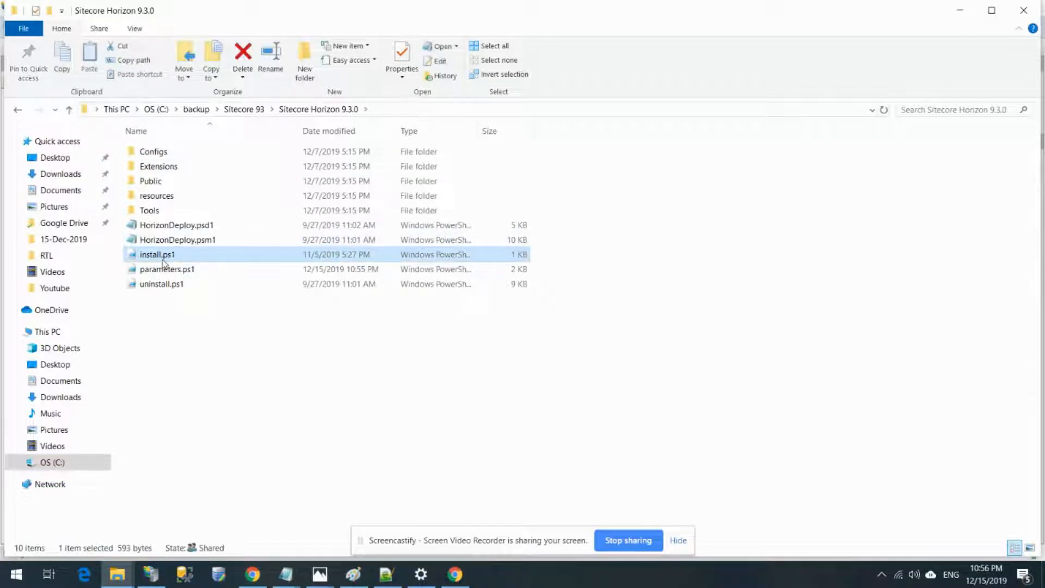
click(281, 379)
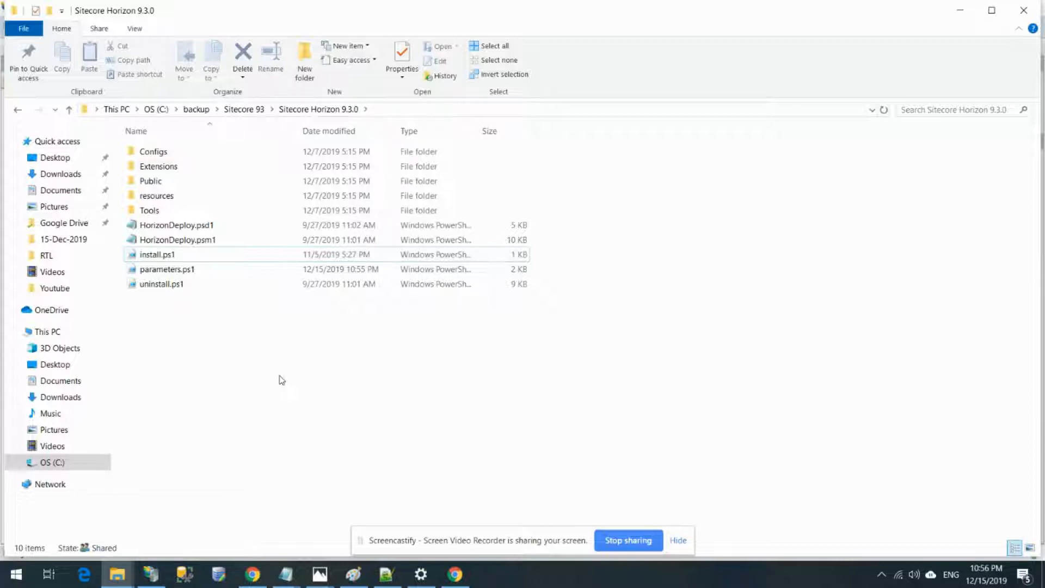
text(power)
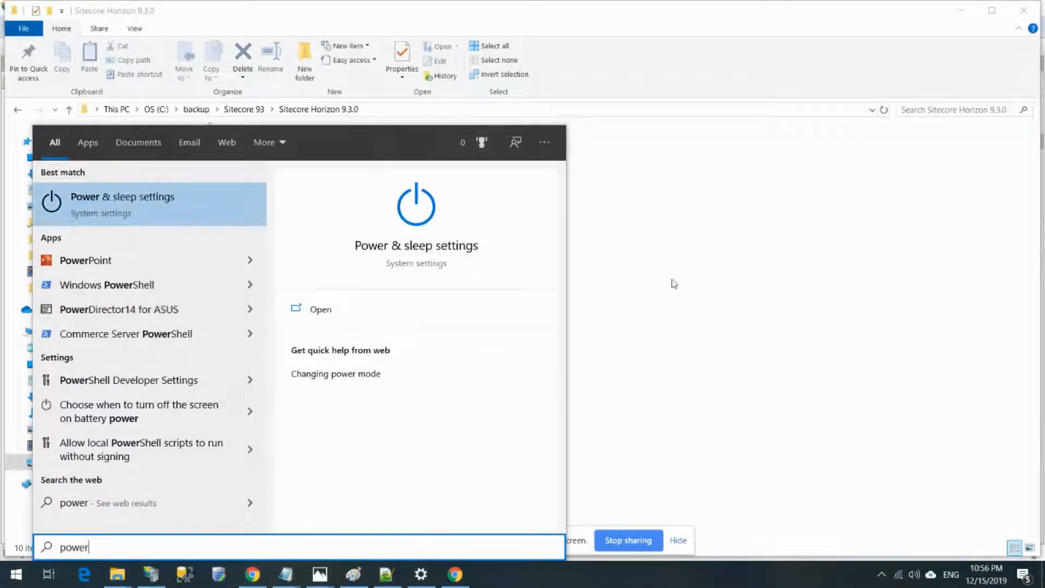
mouse_move(724, 244)
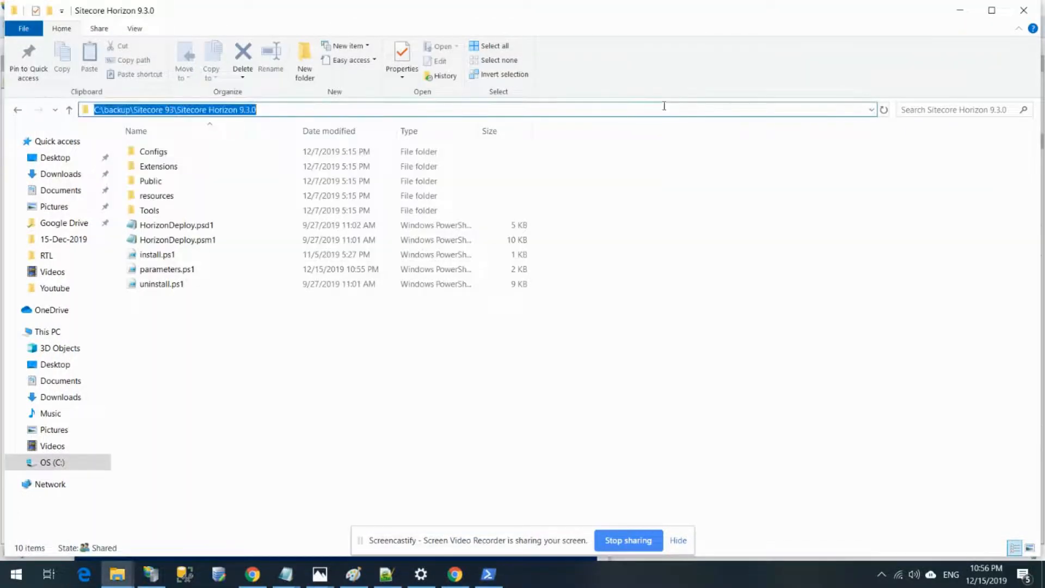
- Change PowerShell to "C:\backup\Sitecore 93\Sitecore Horizon 9.3.0" and enter the .\install.ps1 command
click(490, 575)
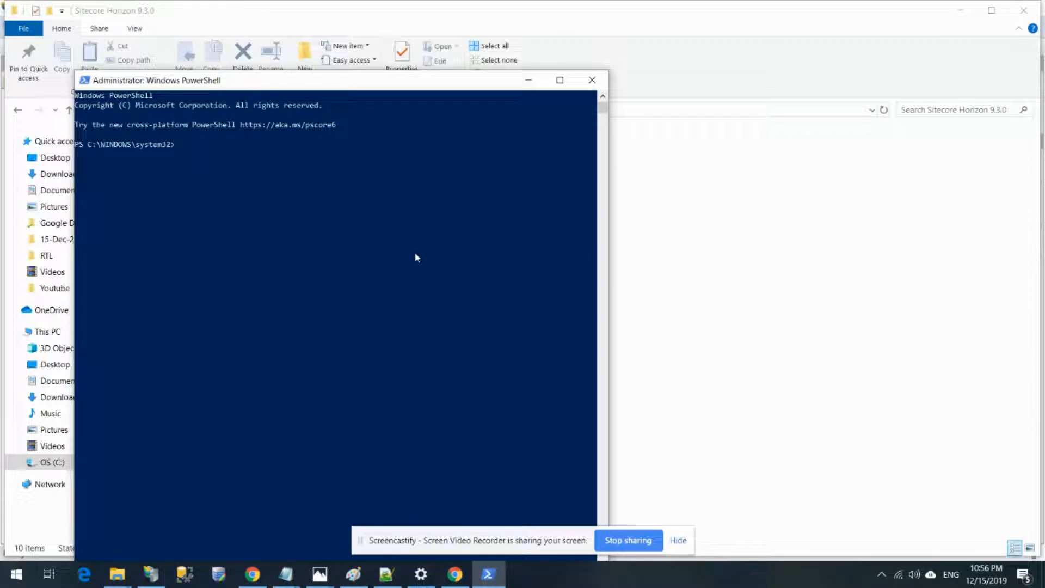
text(cd)
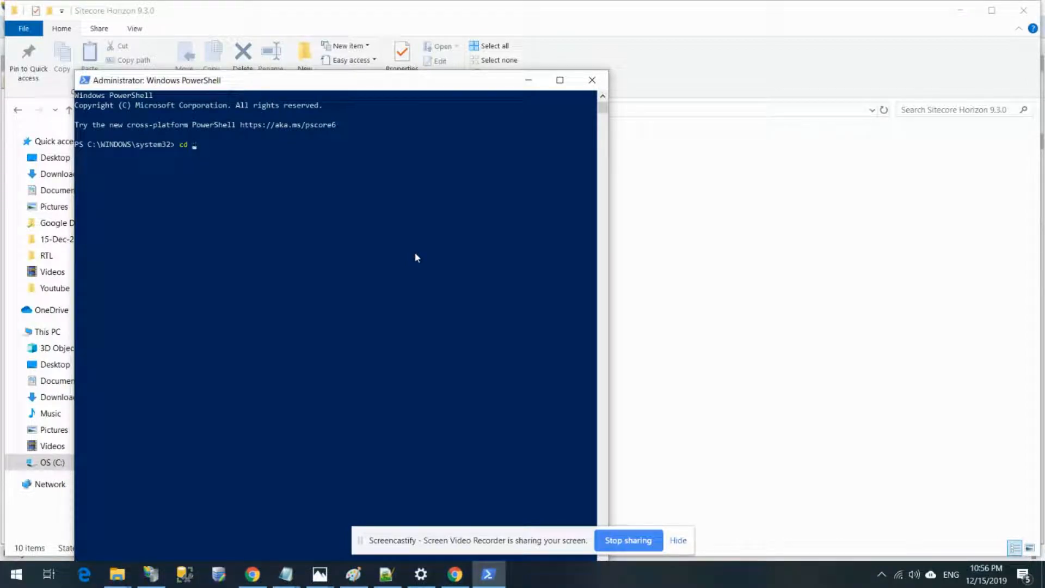
text(C:\backup\Sitecore 93\Sitecore Horizon 9.3.0)
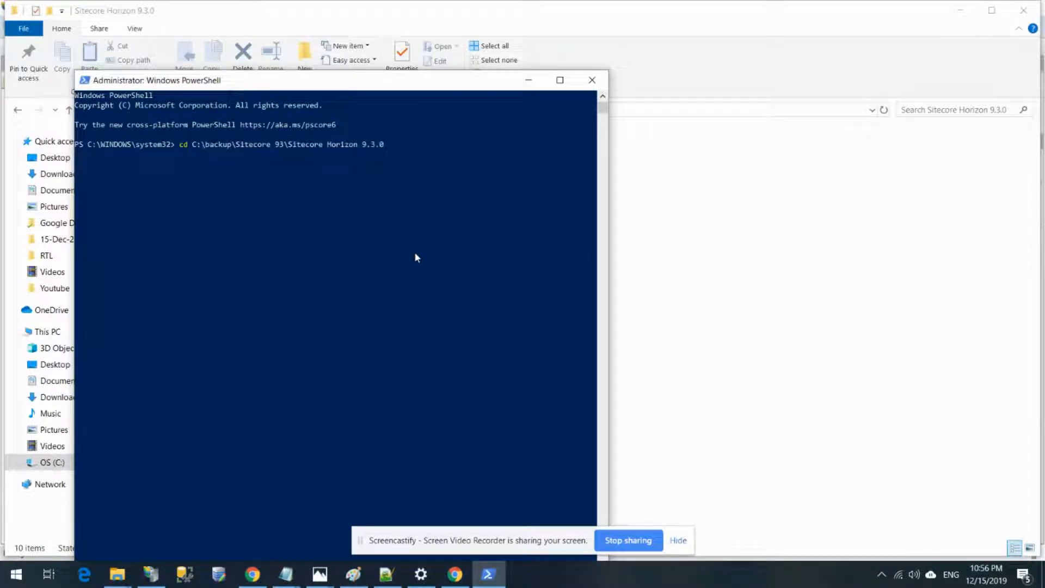
text(")
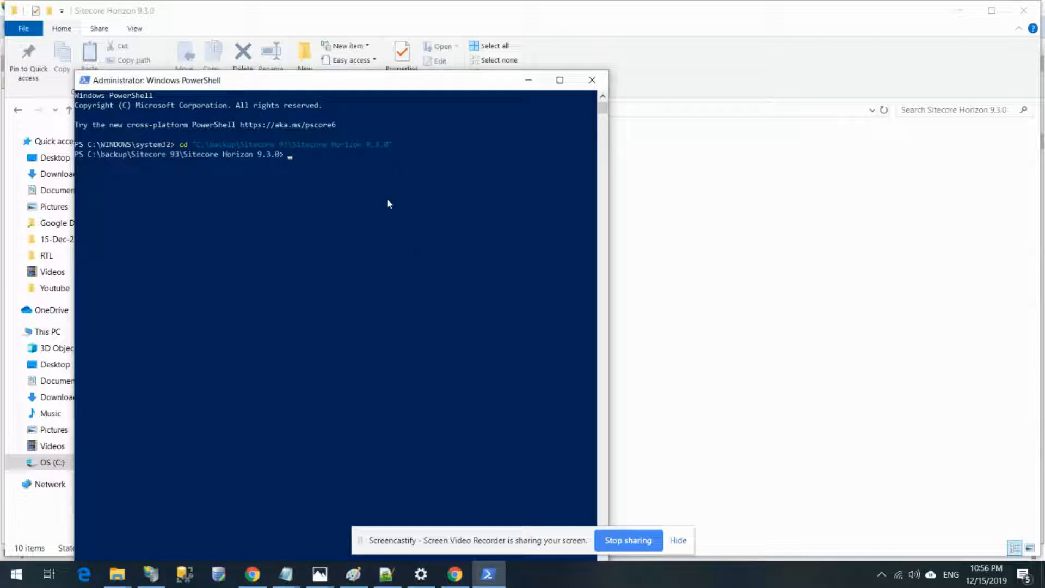
mouse_move(403, 82)
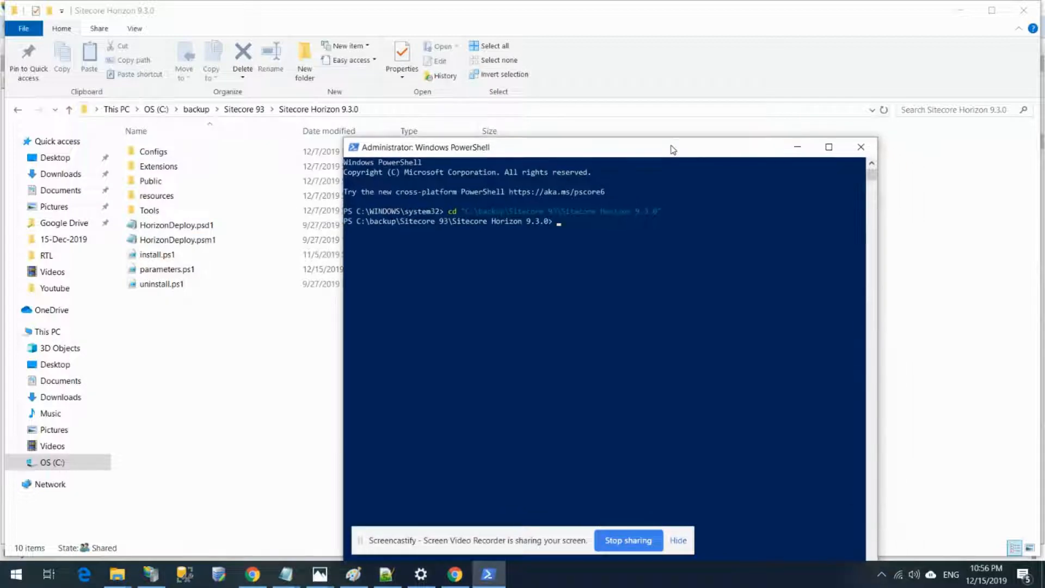
text(./)
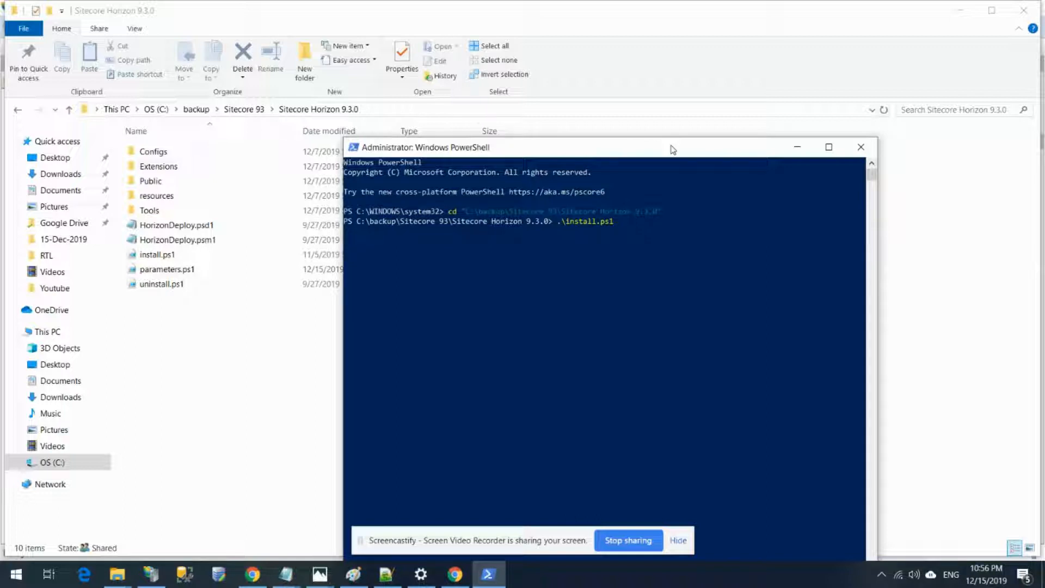
click(387, 572)
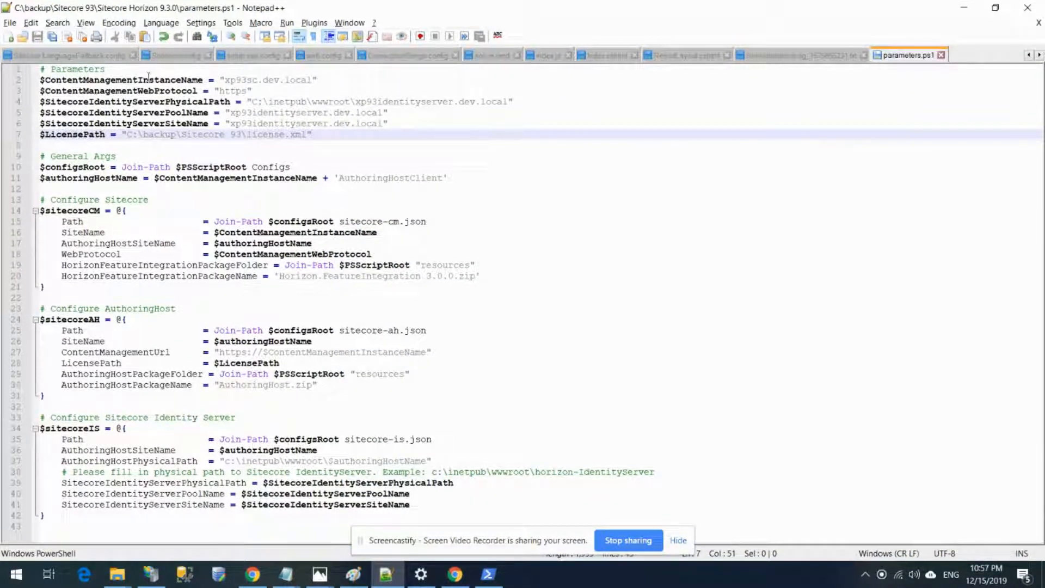
double_click(125, 79)
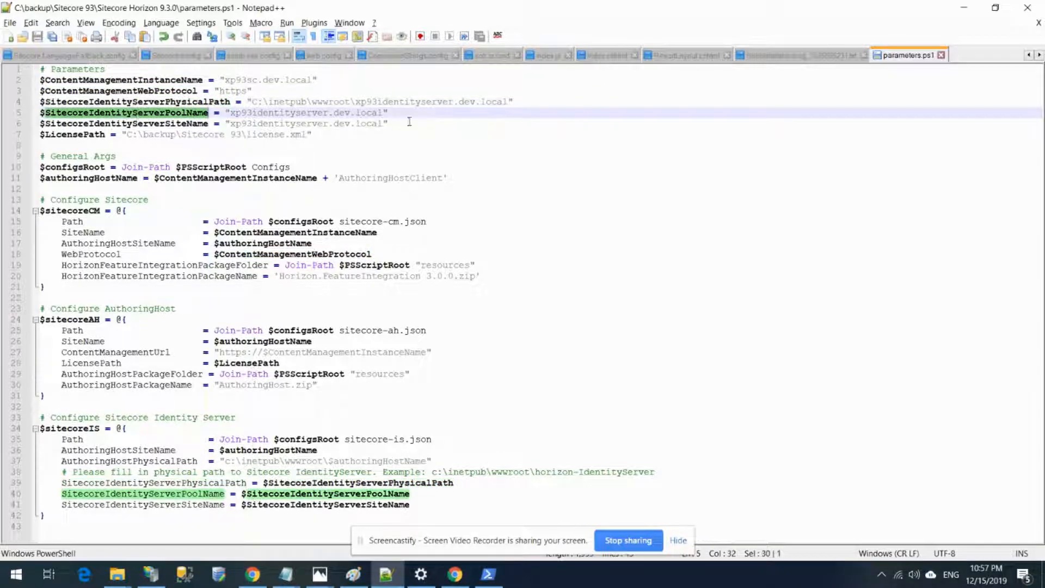
click(125, 123)
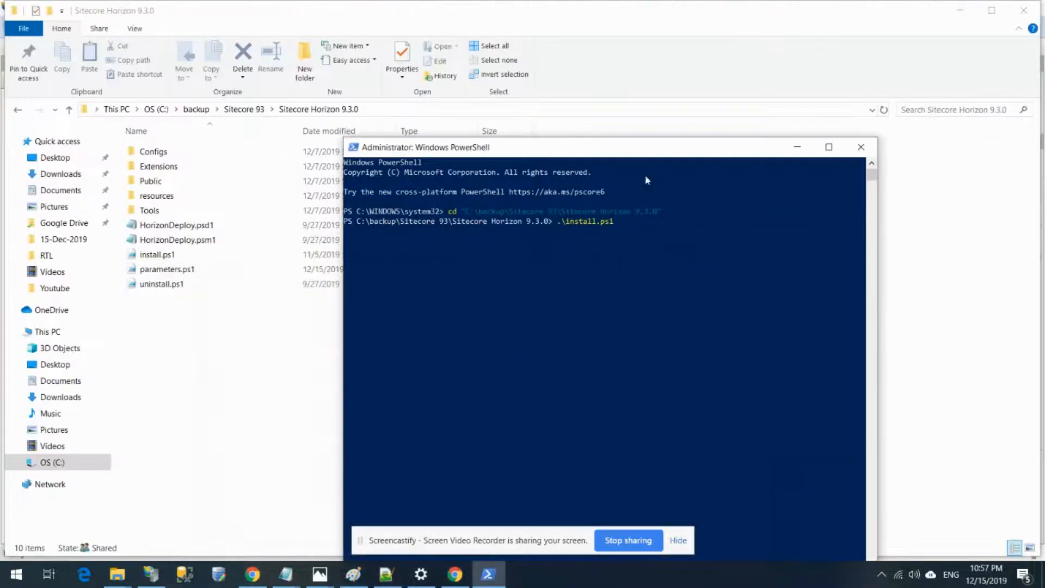
mouse_move(537, 352)
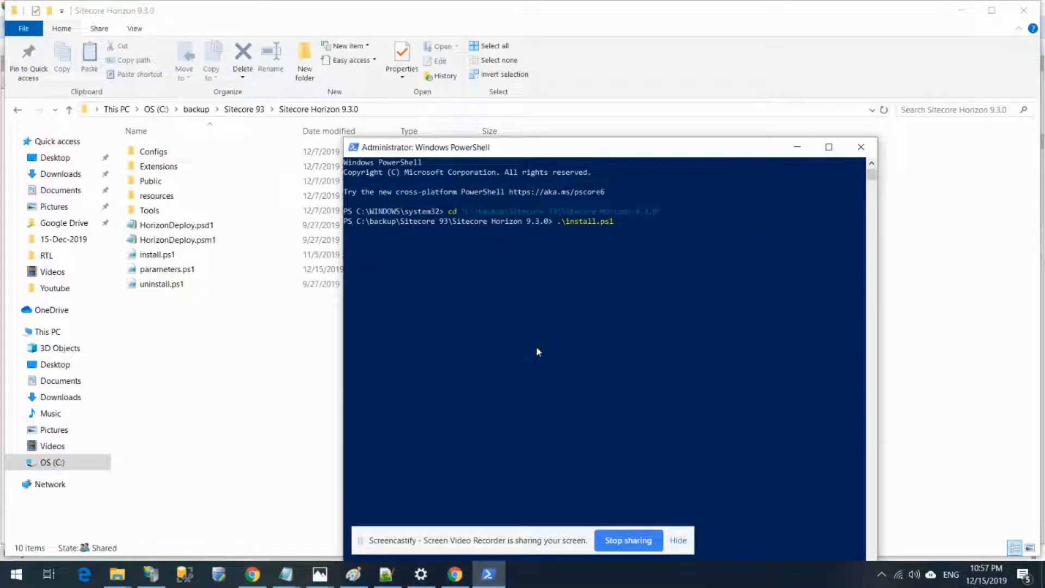
mouse_move(542, 205)
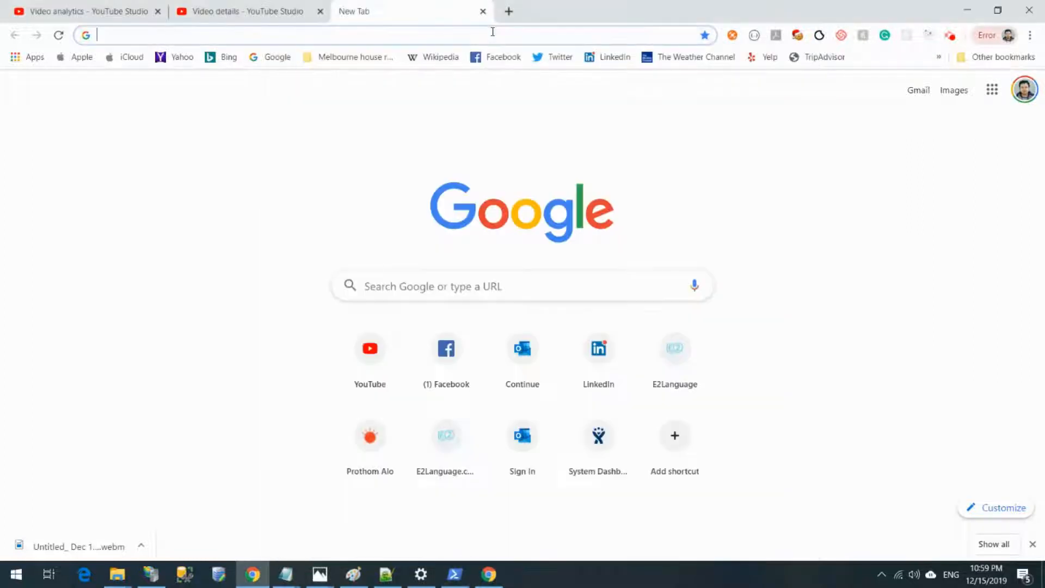
- Load xp93sc.dev.local/ in a new Chrome tab
text(xp93sc.dev.local/)
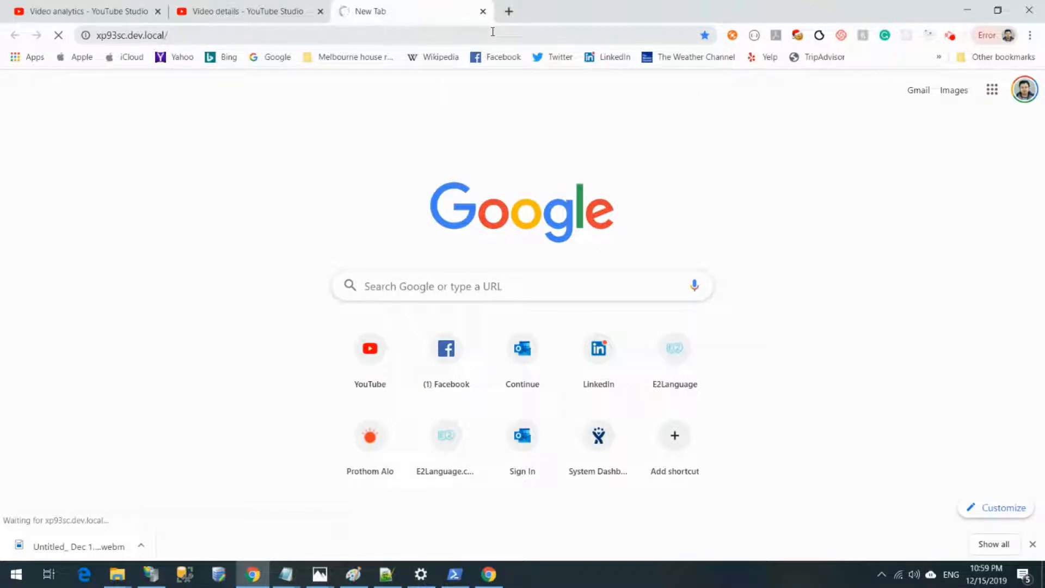
mouse_move(444, 107)
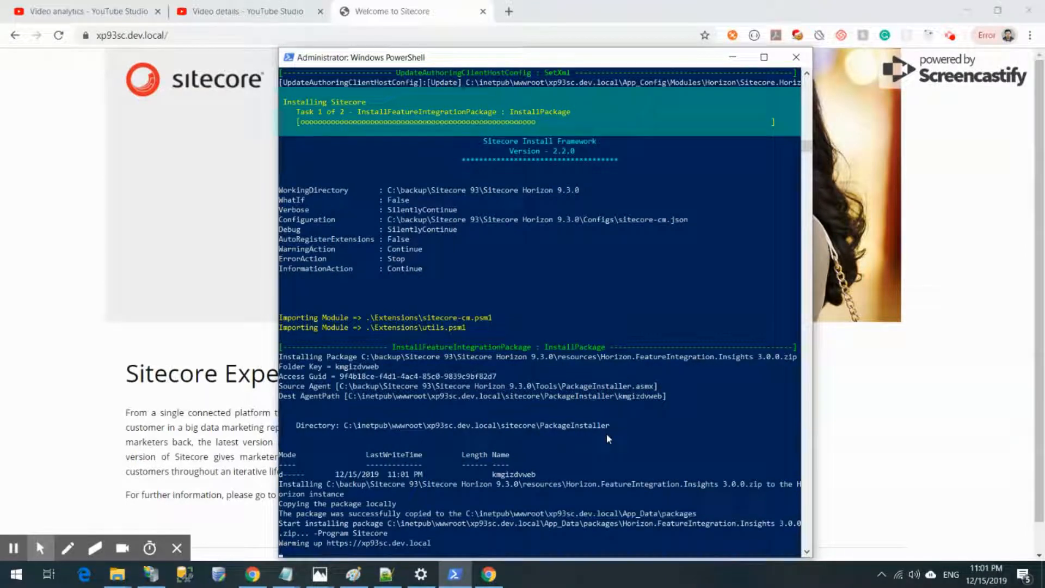
mouse_move(559, 384)
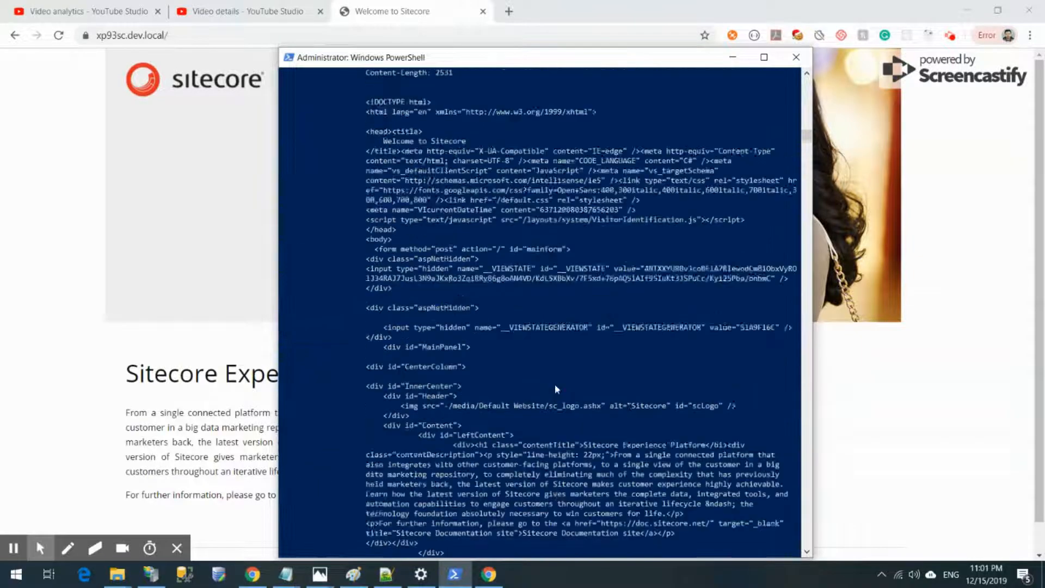
- Scroll through the installer output as FeatureIntegration packages install and xp93sc.dev.local warms up
scroll(down, 3)
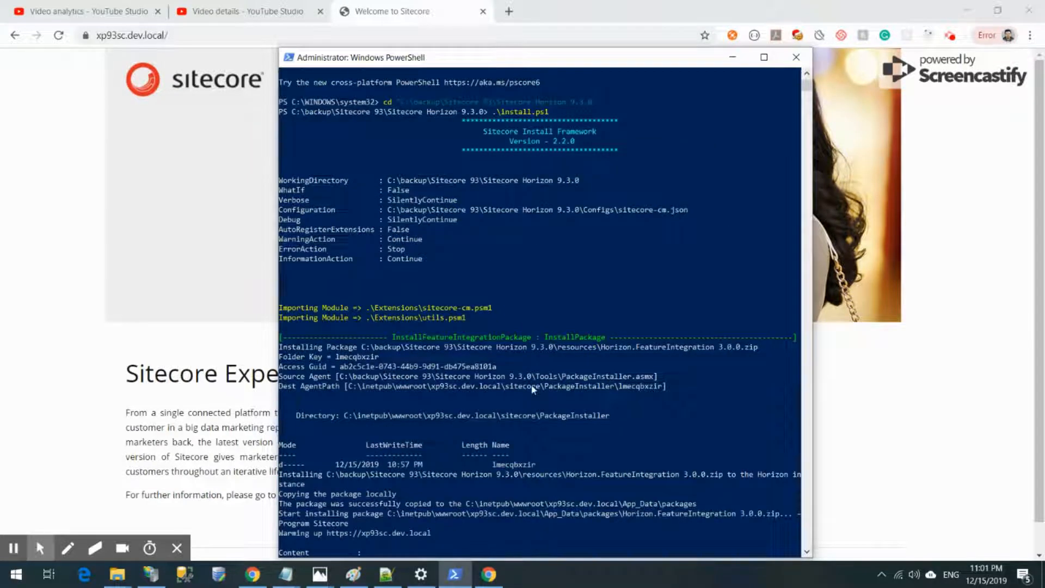
scroll(down, 3)
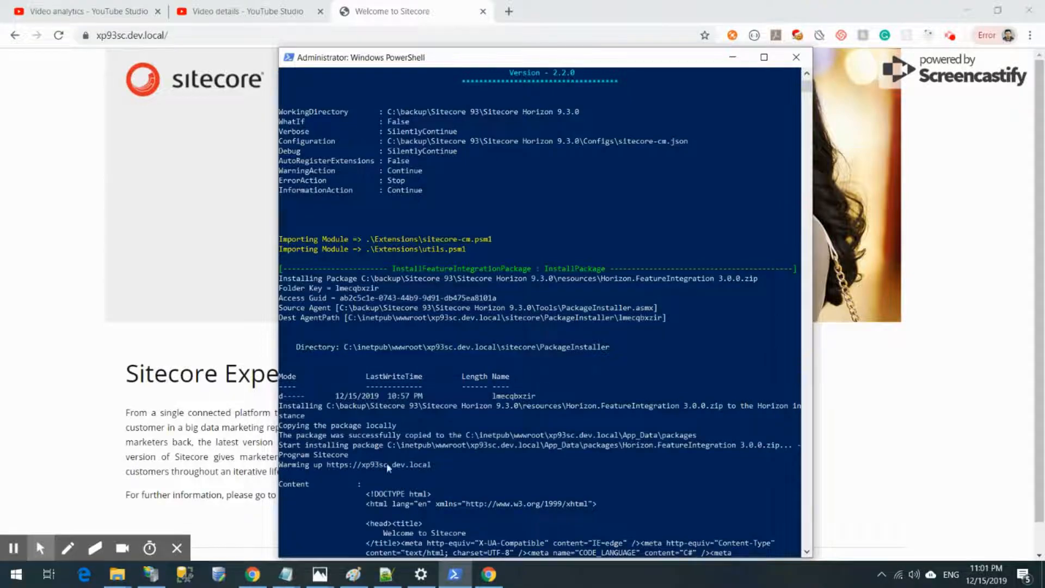
scroll(down, 3)
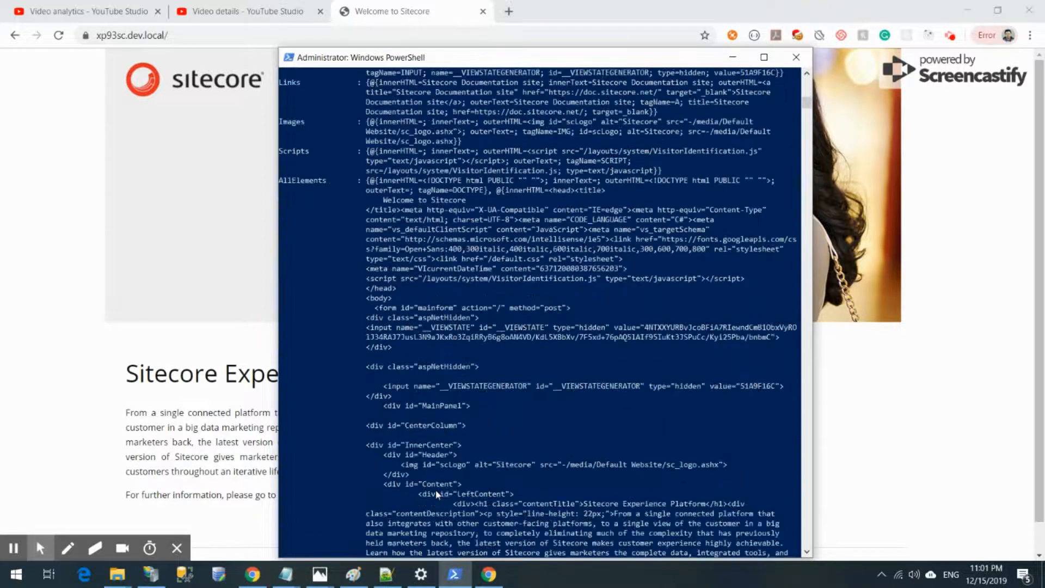
scroll(down, 3)
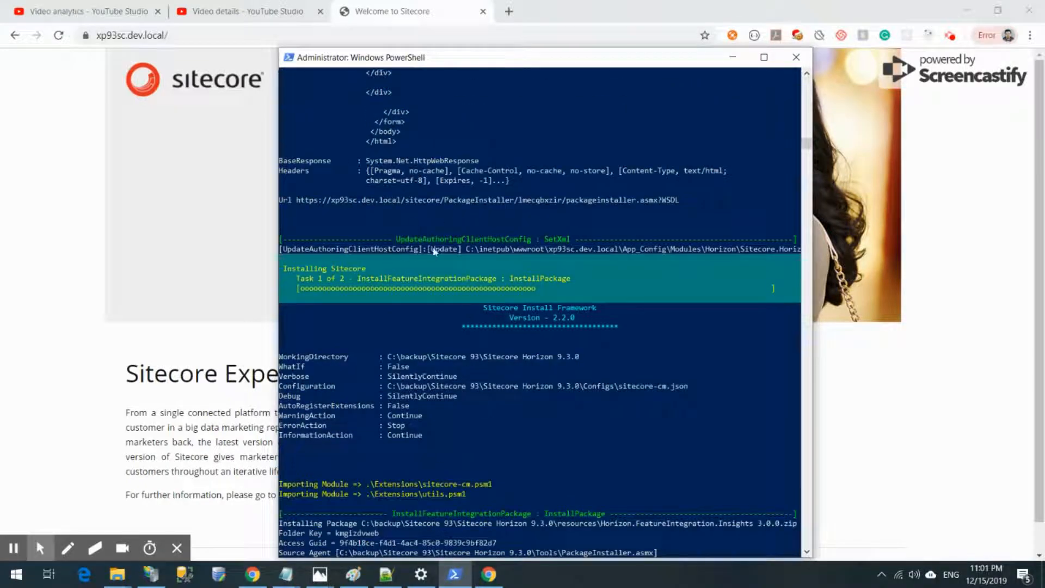
scroll(down, 3)
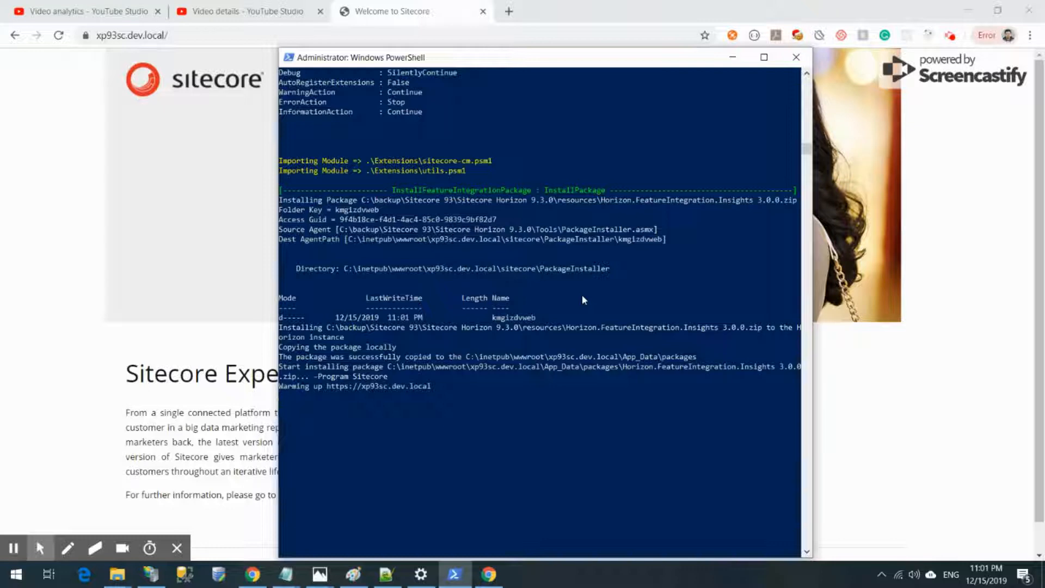
mouse_move(501, 435)
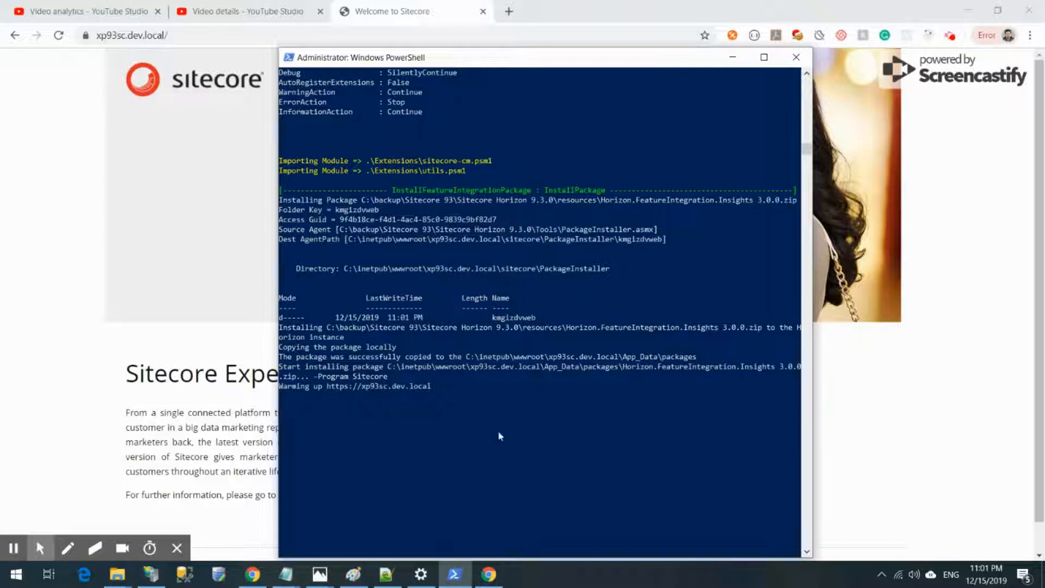
mouse_move(746, 375)
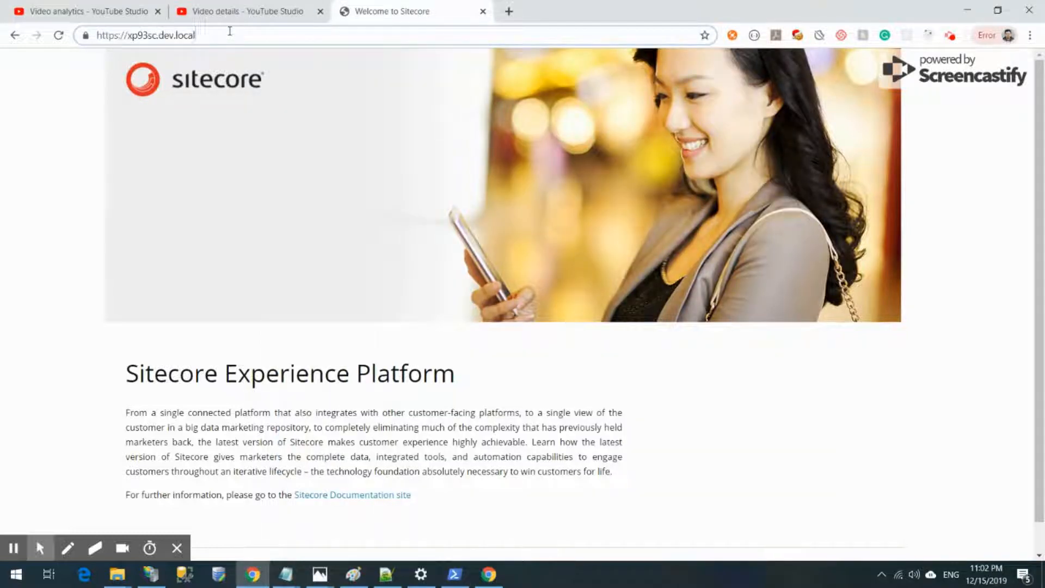
- Append /sitecore to the site address to reach the Sitecore Identity login page
text(/site)
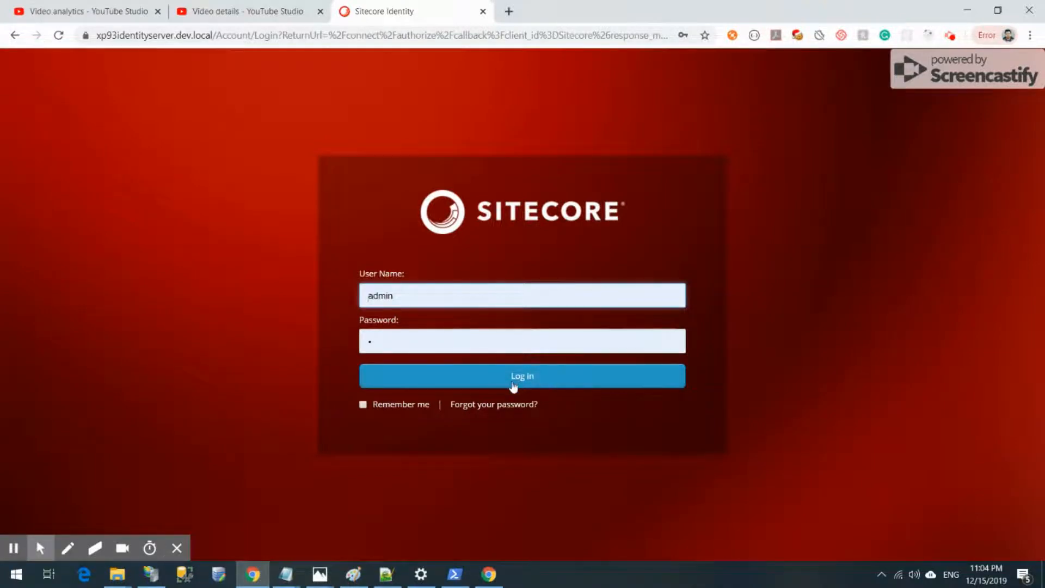
- Submit the admin sign-in so the Sitecore Launchpad loads
click(523, 376)
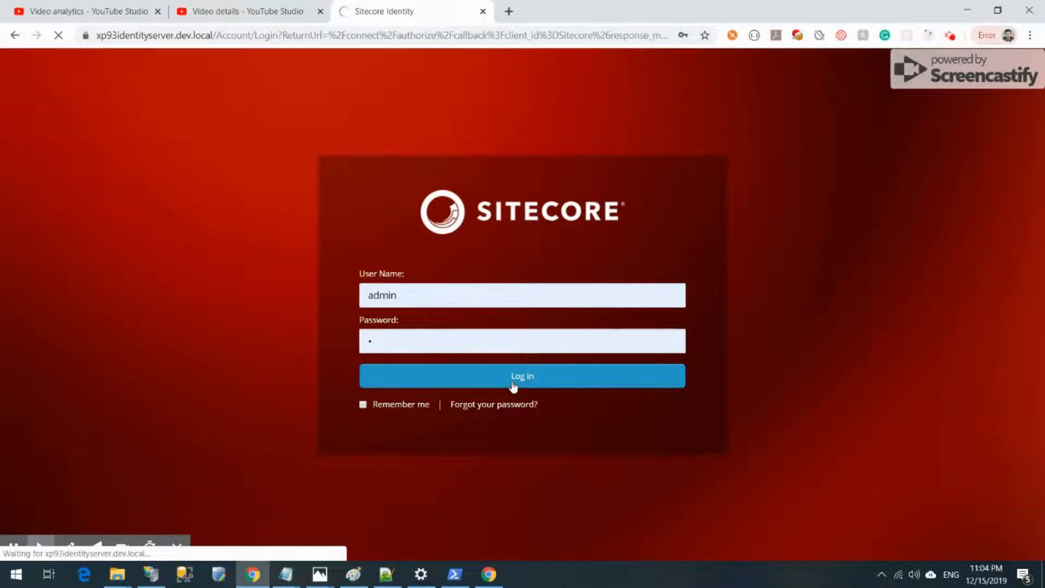
click(522, 375)
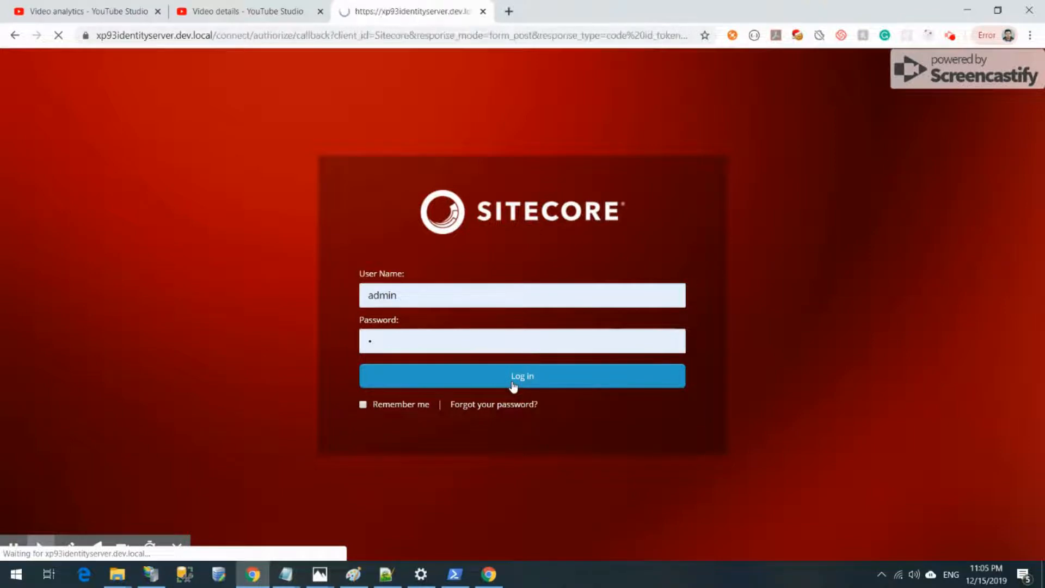
click(523, 376)
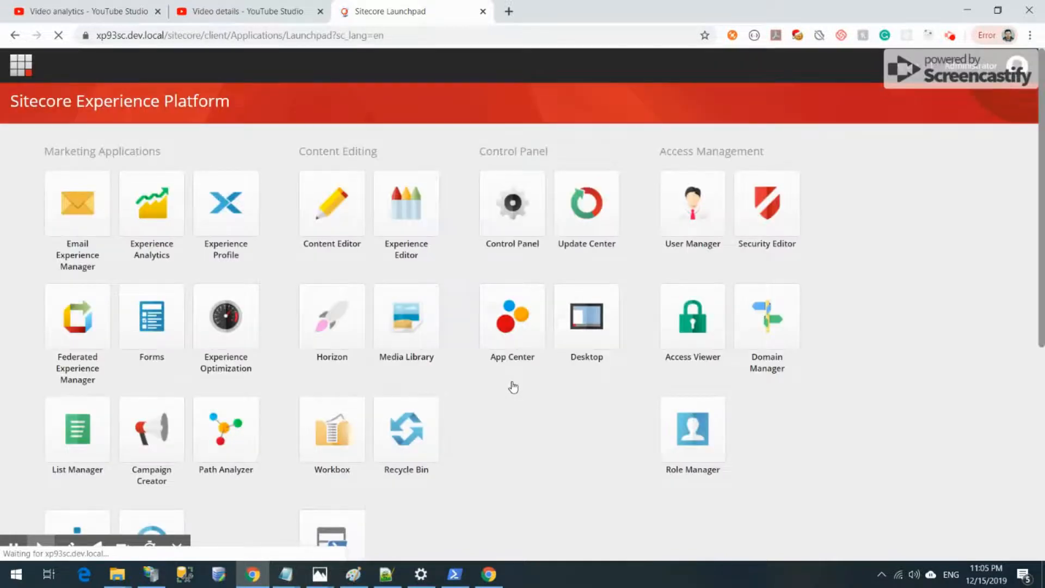
mouse_move(340, 324)
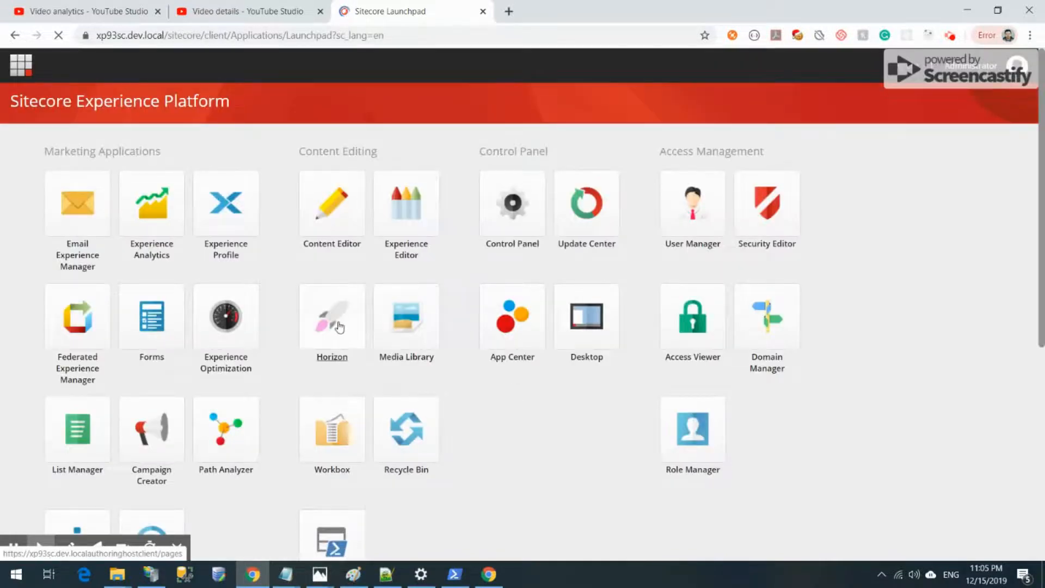
mouse_move(342, 332)
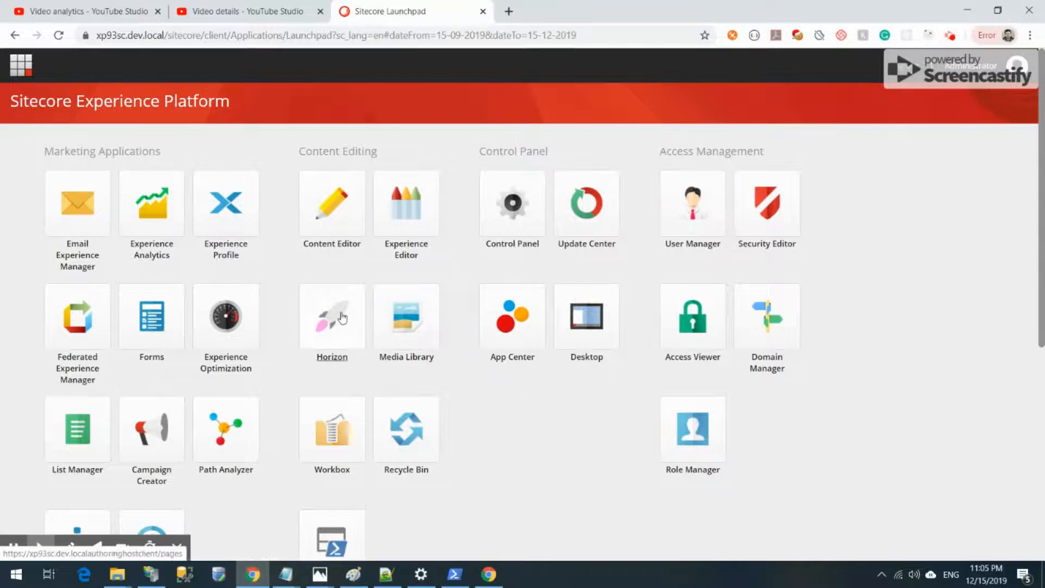
- Launch Horizon on the Home page, preview it at tablet size, then return to desktop size
click(331, 316)
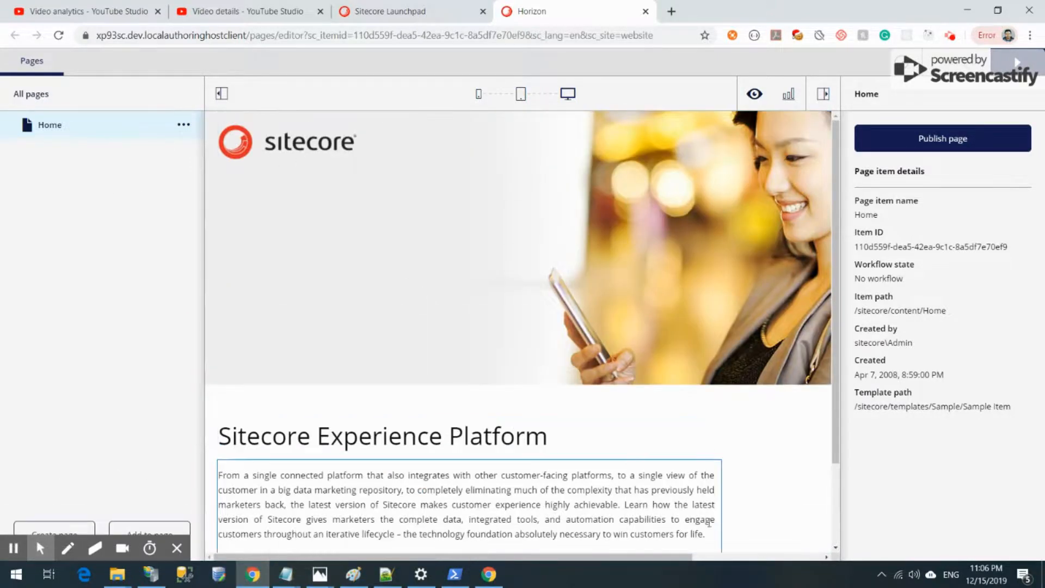
click(477, 94)
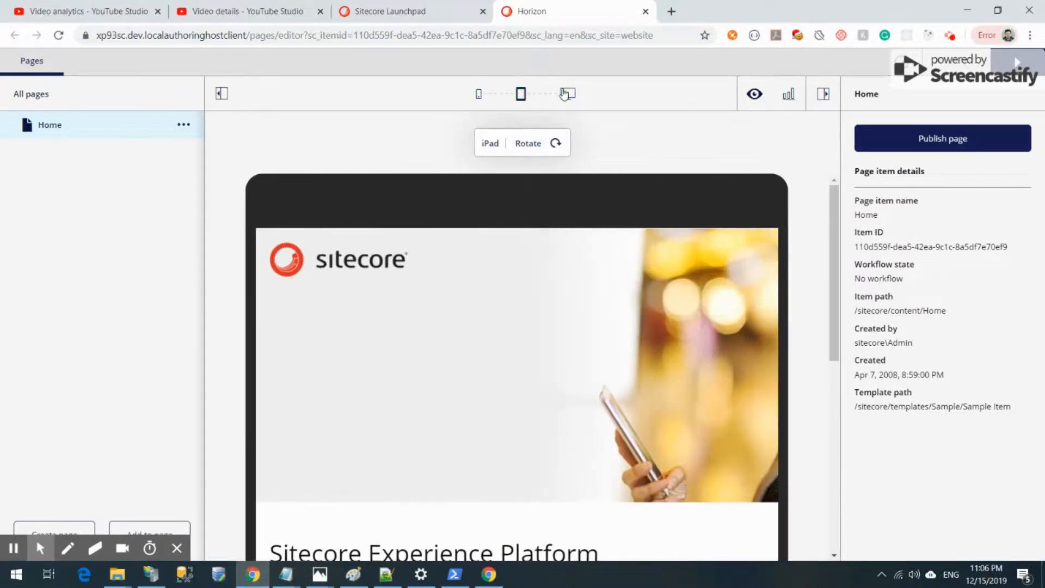
click(566, 93)
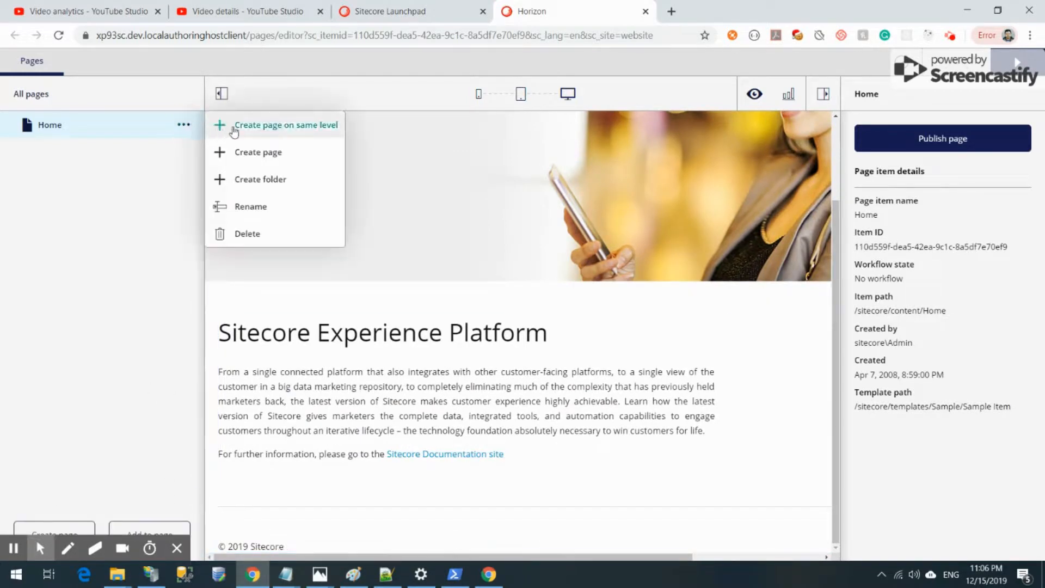
- Create a new page under Home from its context menu and show the New page's options
right_click(226, 159)
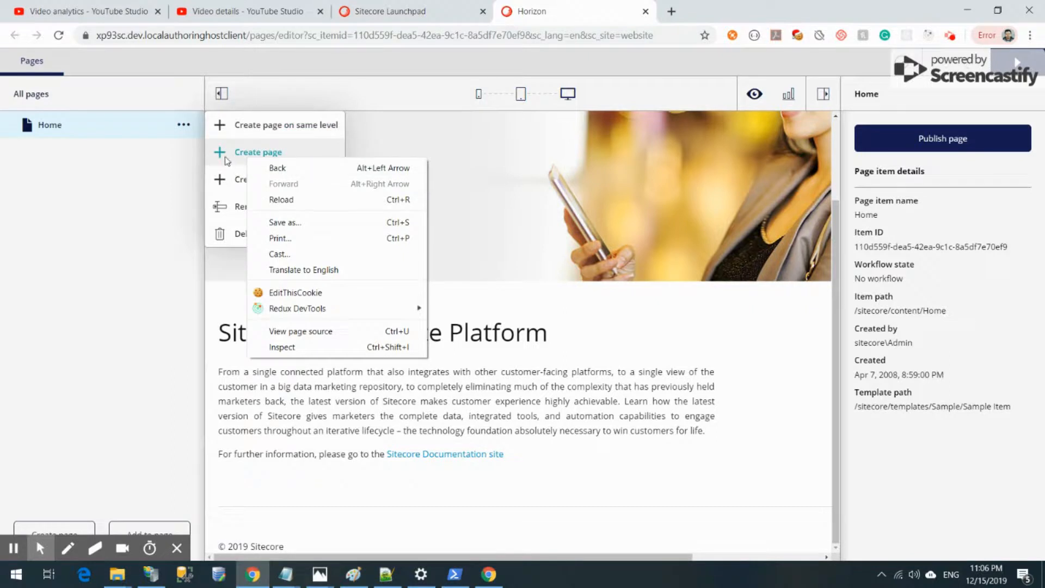
click(257, 152)
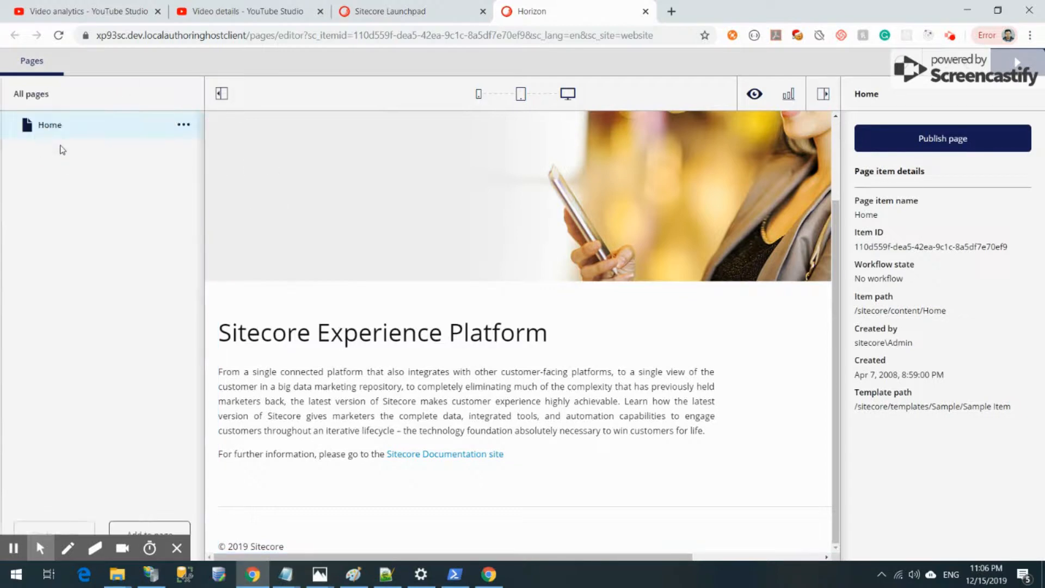
mouse_move(188, 126)
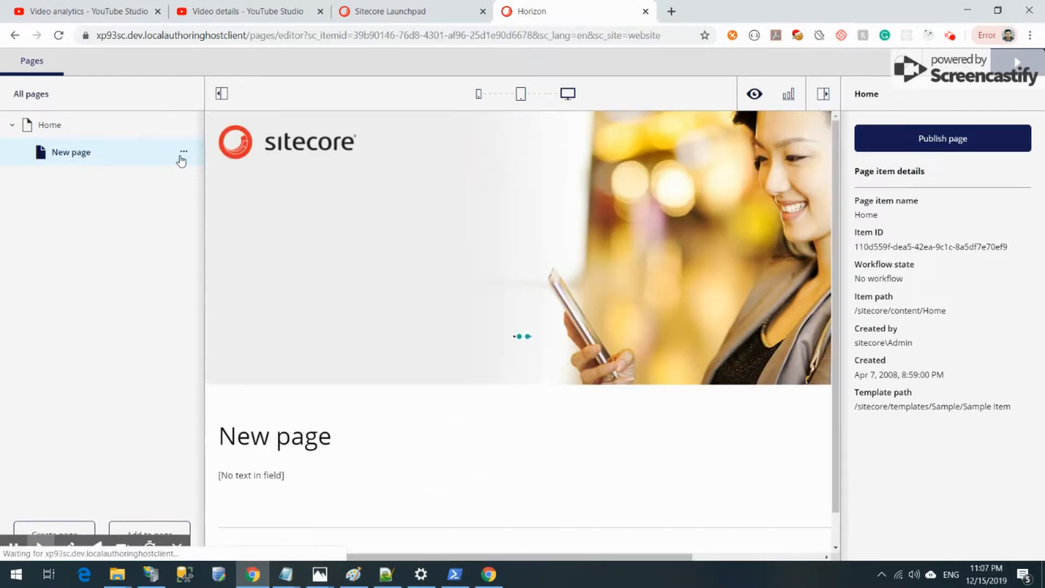
click(183, 151)
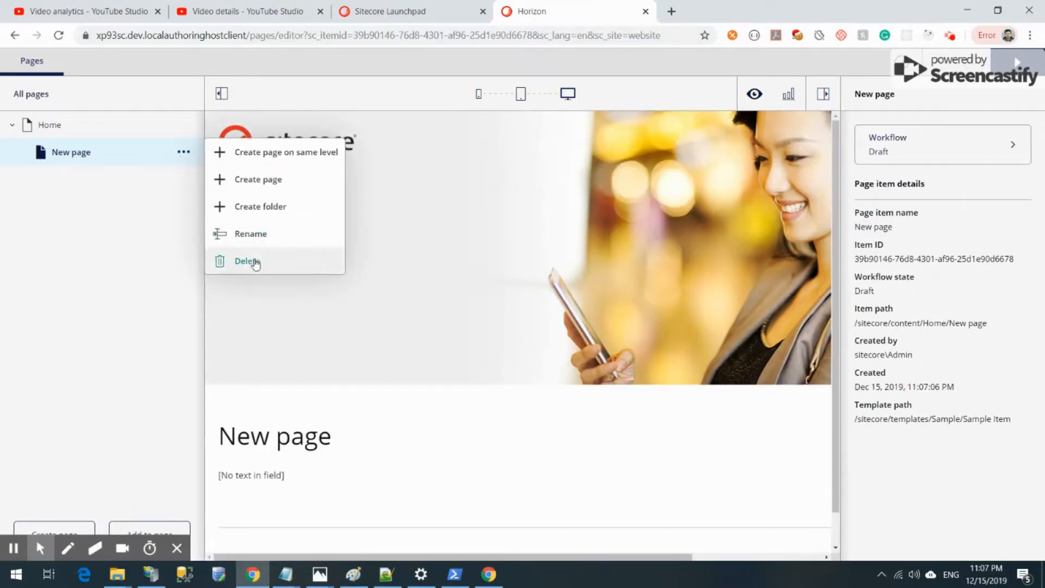